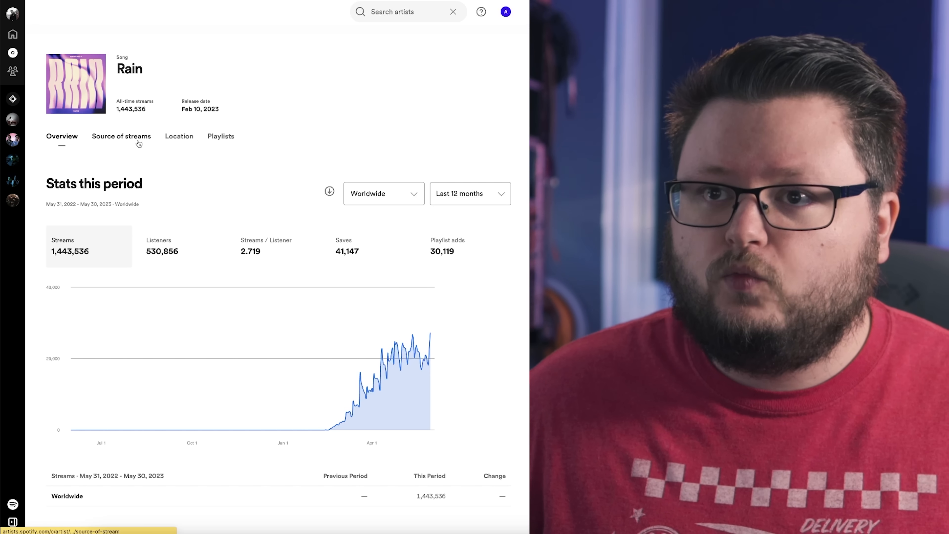
# Step: View the Source of streams breakdown for the Rain song
pyautogui.click(121, 135)
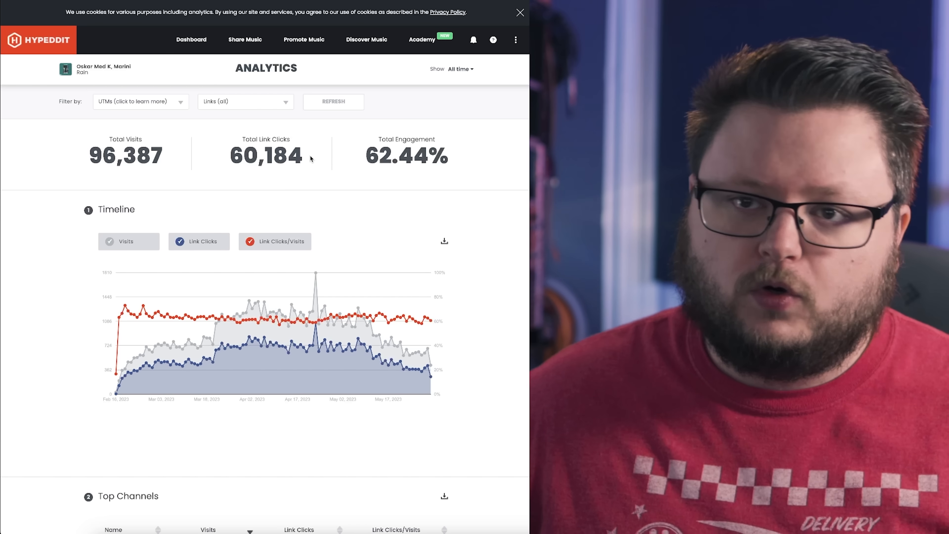
# Step: Scroll through Hypeddit's Top Browsers and Top Devices for the Rain campaign
pyautogui.scroll(-3)
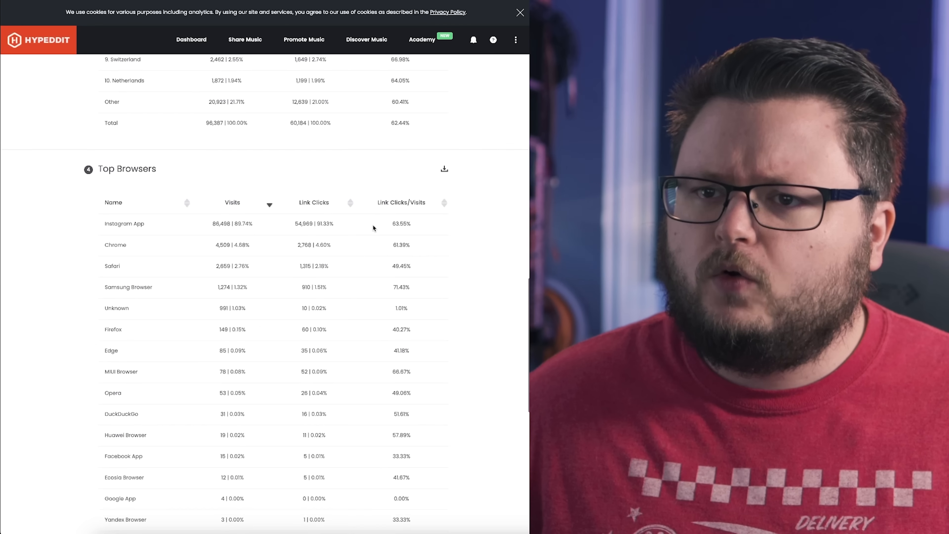
pyautogui.scroll(-3)
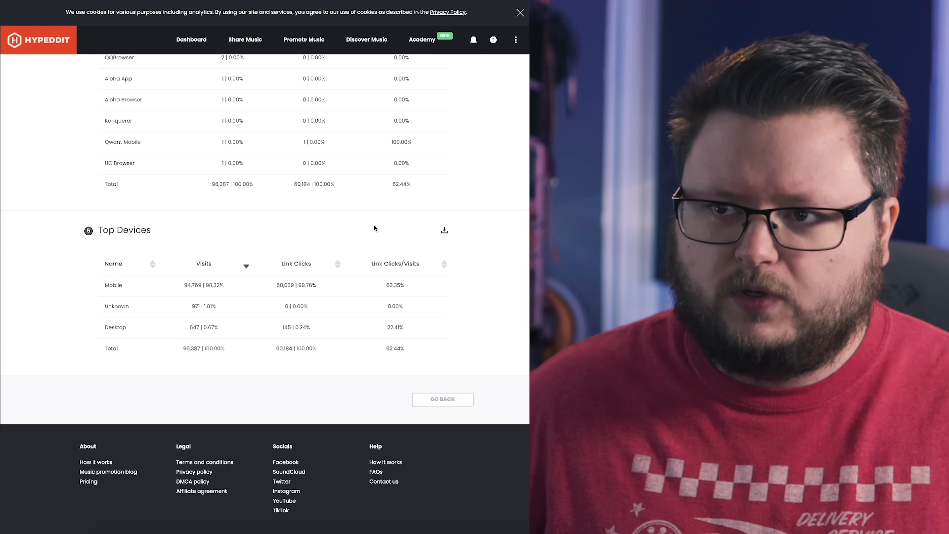
pyautogui.scroll(3)
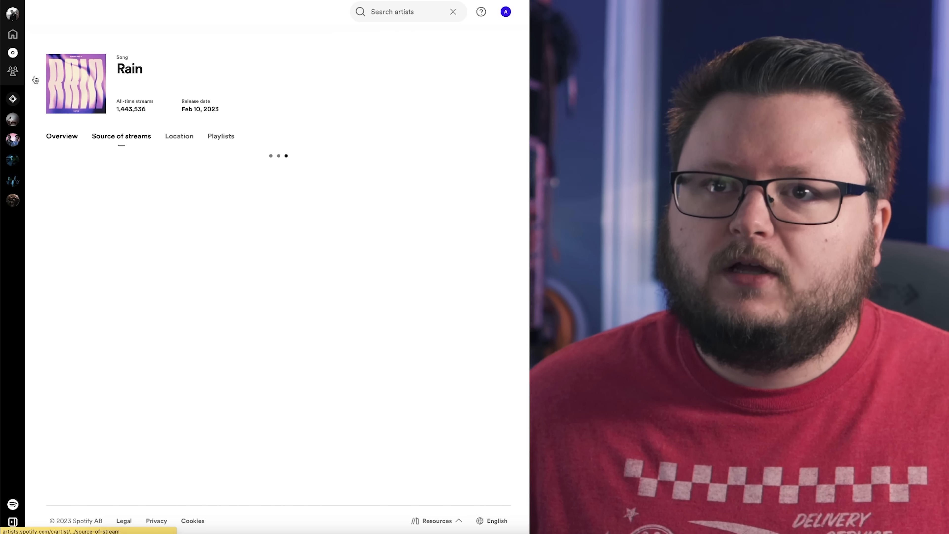
# Step: Return to Rain's overview, then the artist's Audience overview showing 283,557 listeners
pyautogui.click(61, 136)
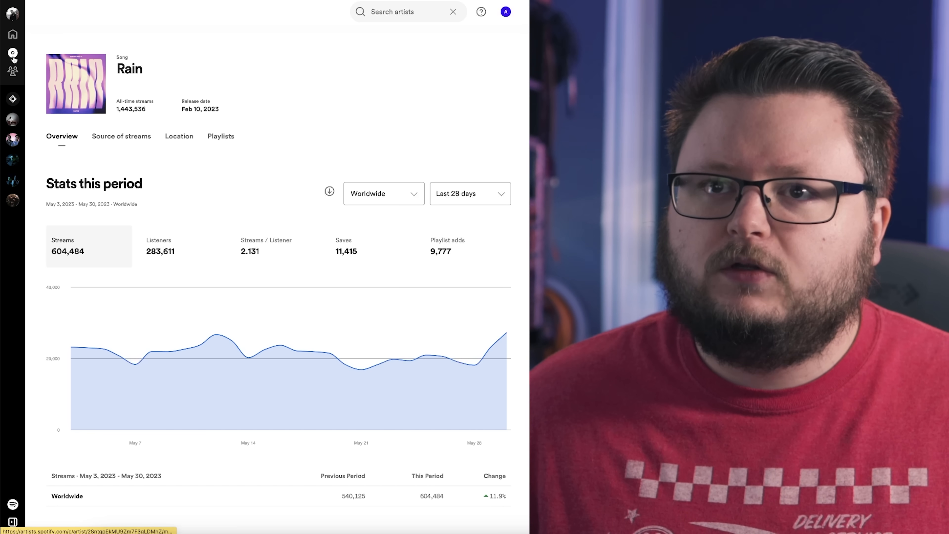
pyautogui.click(12, 72)
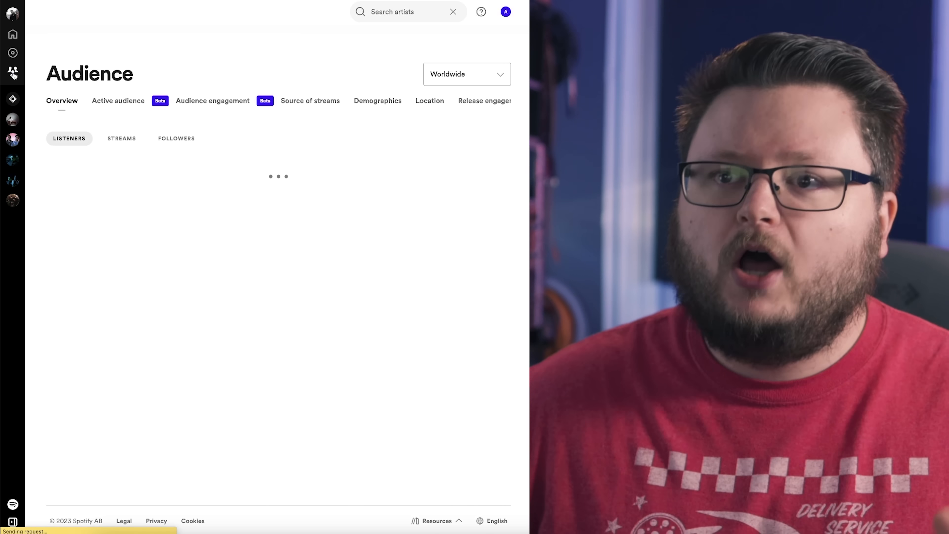
pyautogui.click(12, 55)
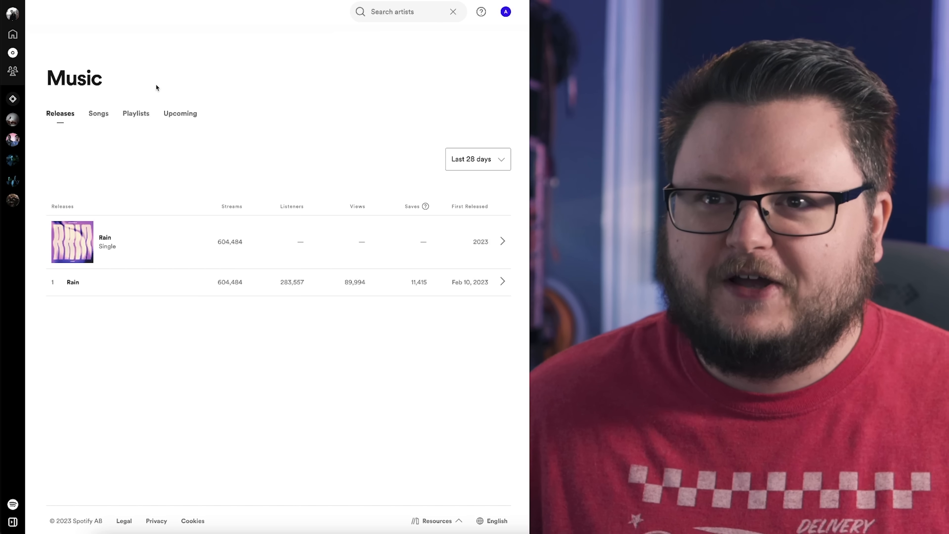
pyautogui.click(12, 71)
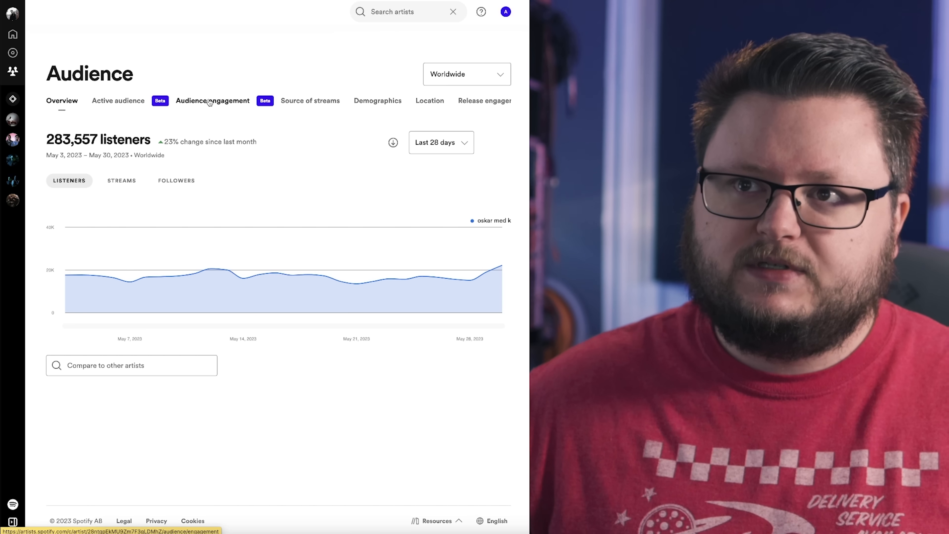
# Step: Set Audience engagement to a custom range of Feb 1 – May 30, 2023
pyautogui.click(212, 100)
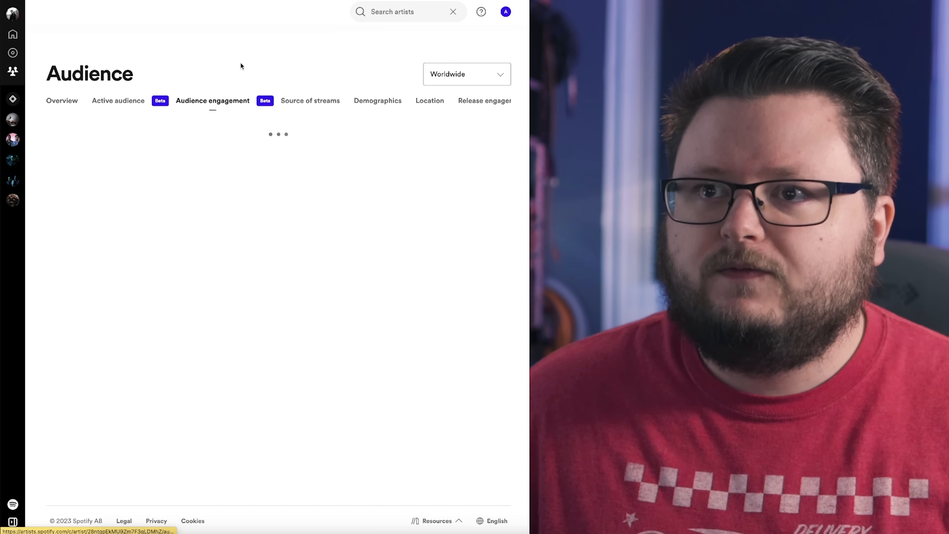
pyautogui.click(464, 146)
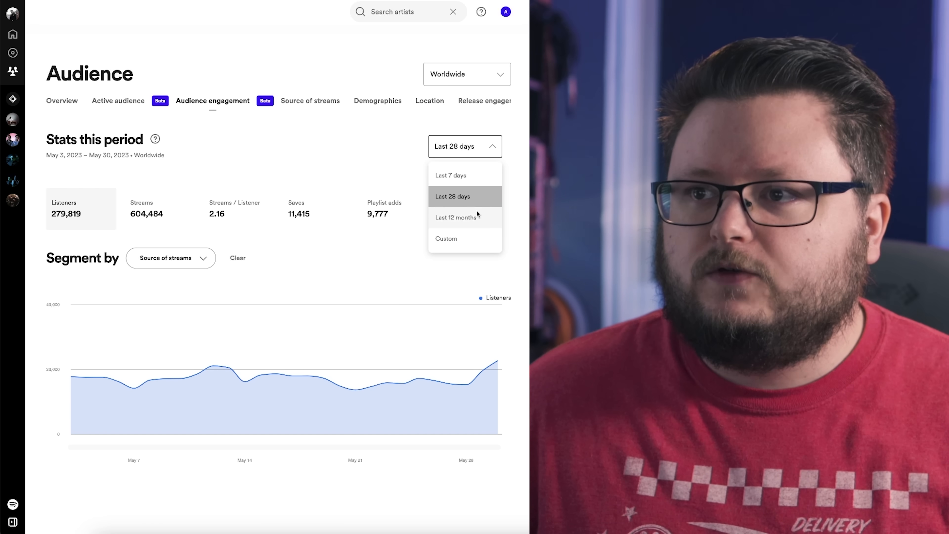
pyautogui.click(446, 238)
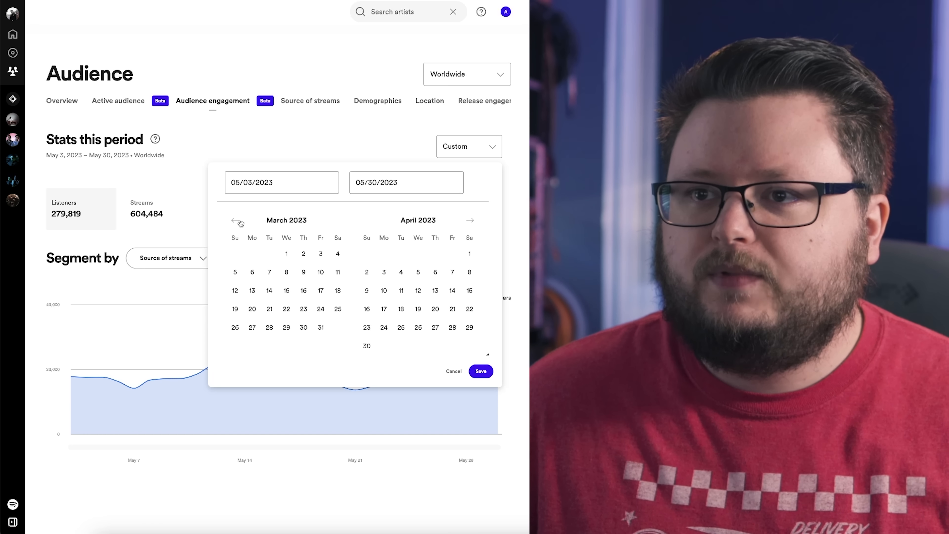
pyautogui.click(234, 219)
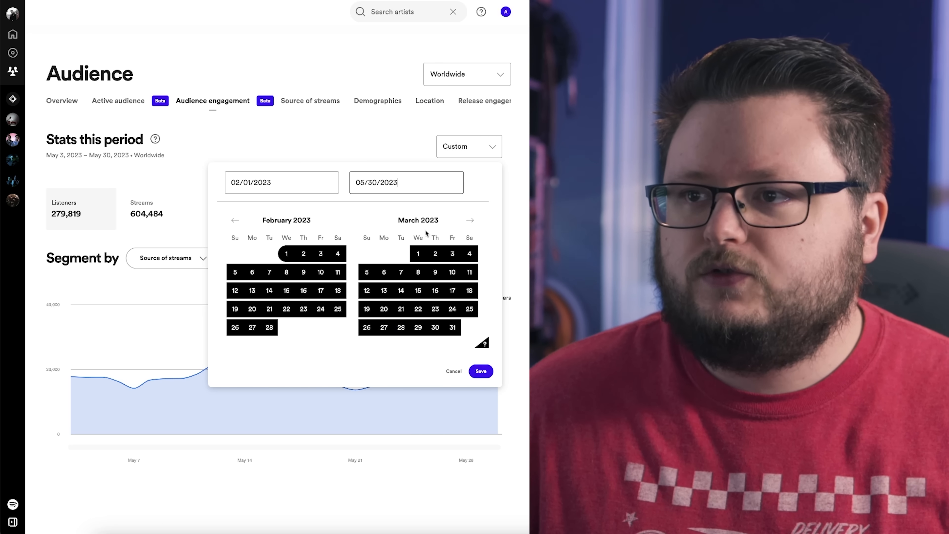
pyautogui.click(470, 220)
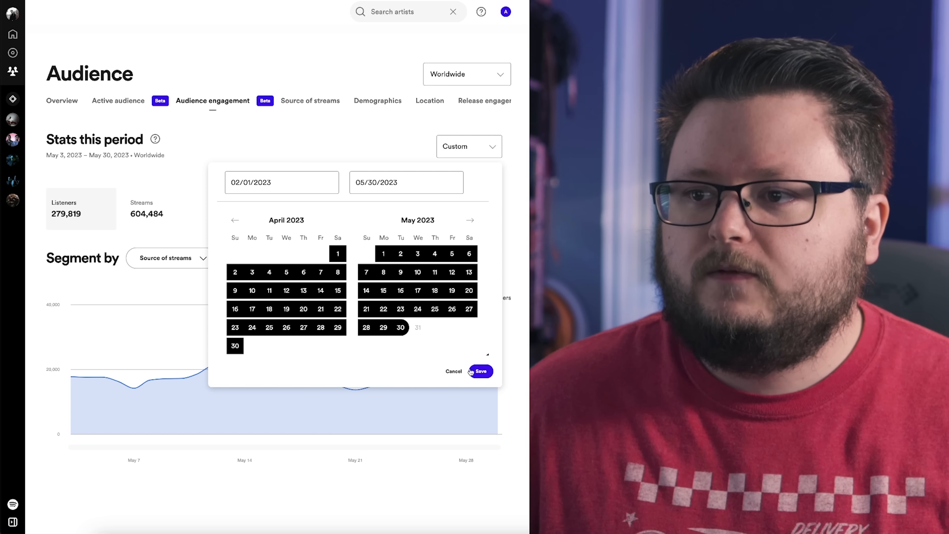
pyautogui.click(480, 372)
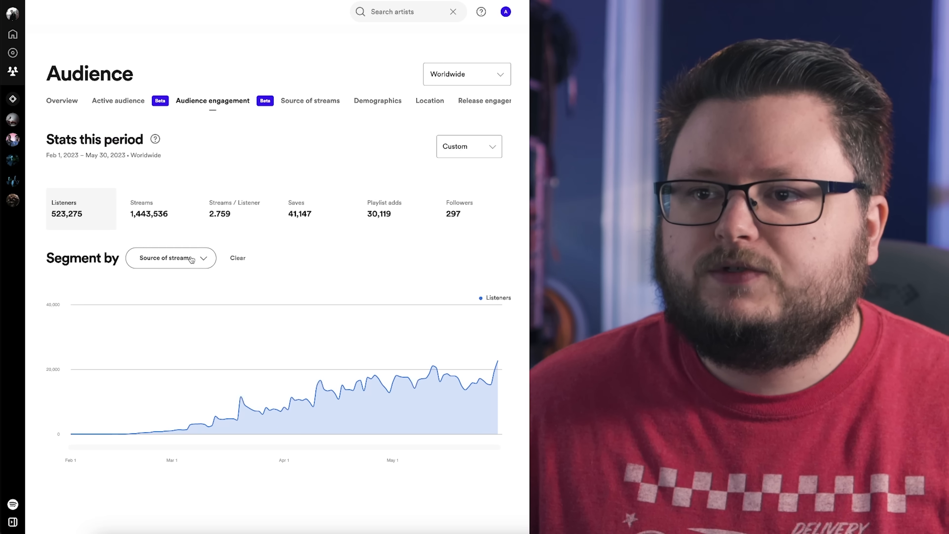
# Step: Segment the chart by Artist profile and catalog and show streams (86,474)
pyautogui.click(171, 258)
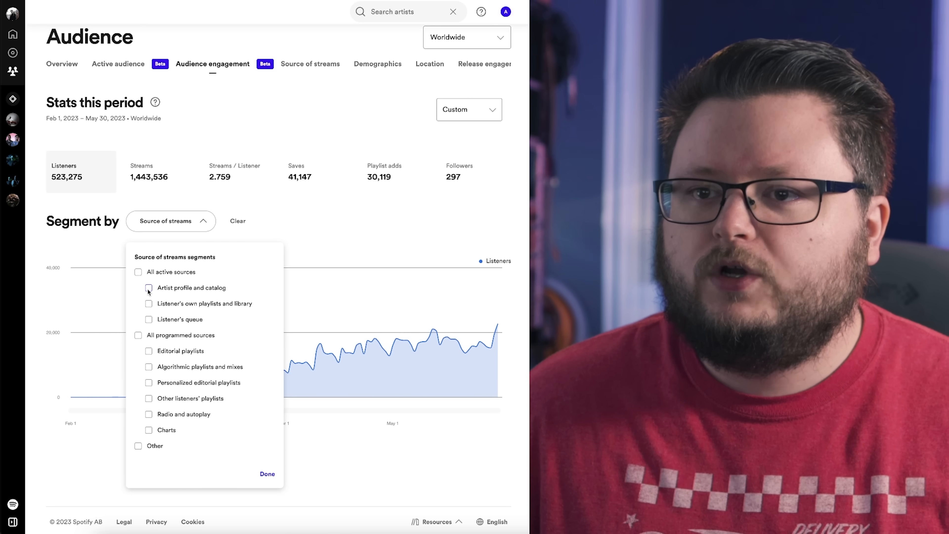
pyautogui.click(148, 288)
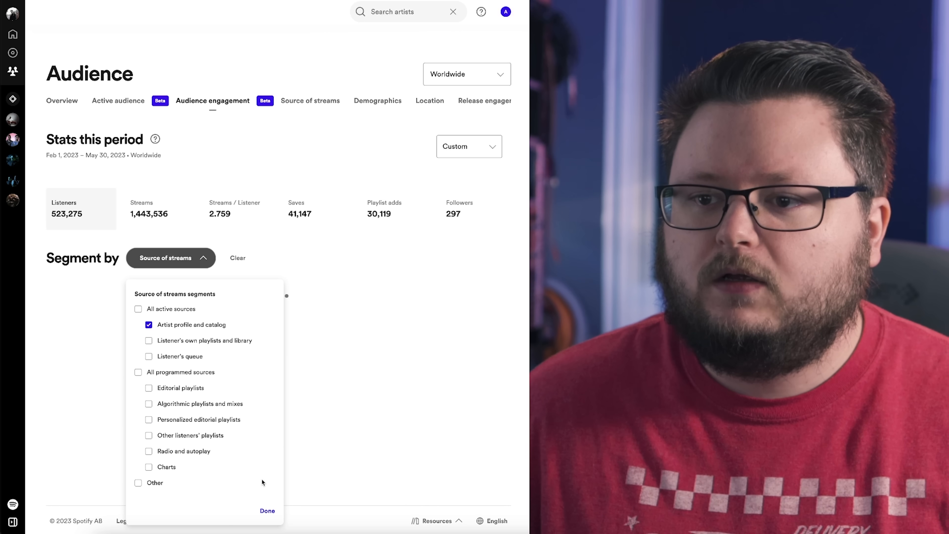
pyautogui.click(267, 511)
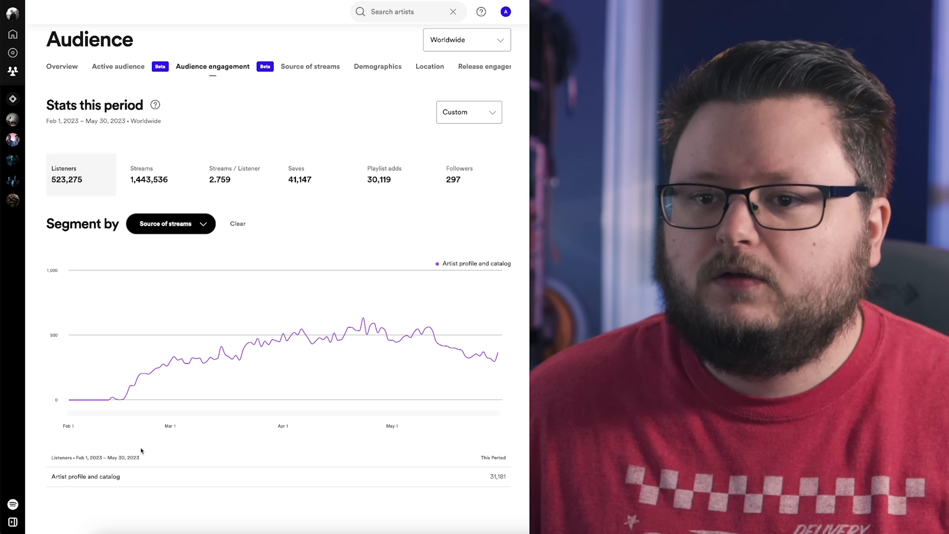
pyautogui.moveTo(487, 479)
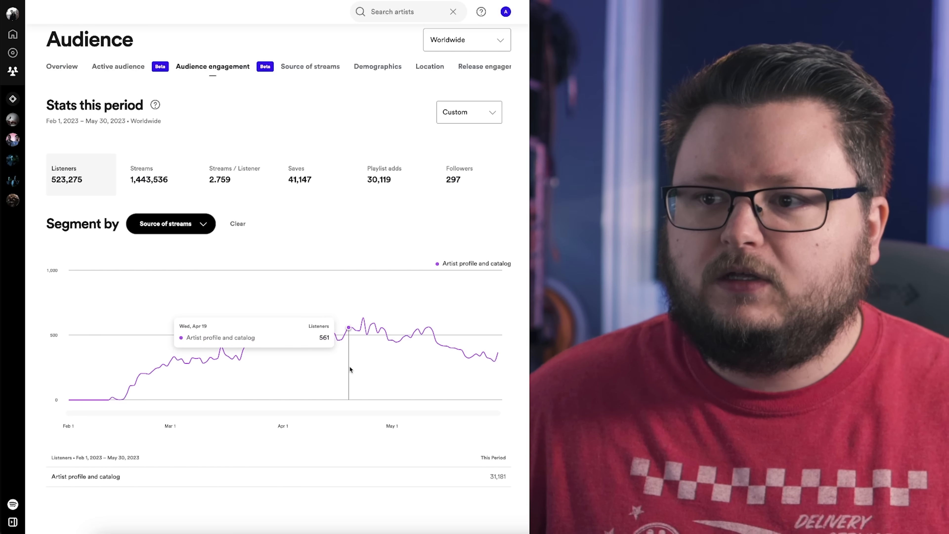
pyautogui.moveTo(480, 482)
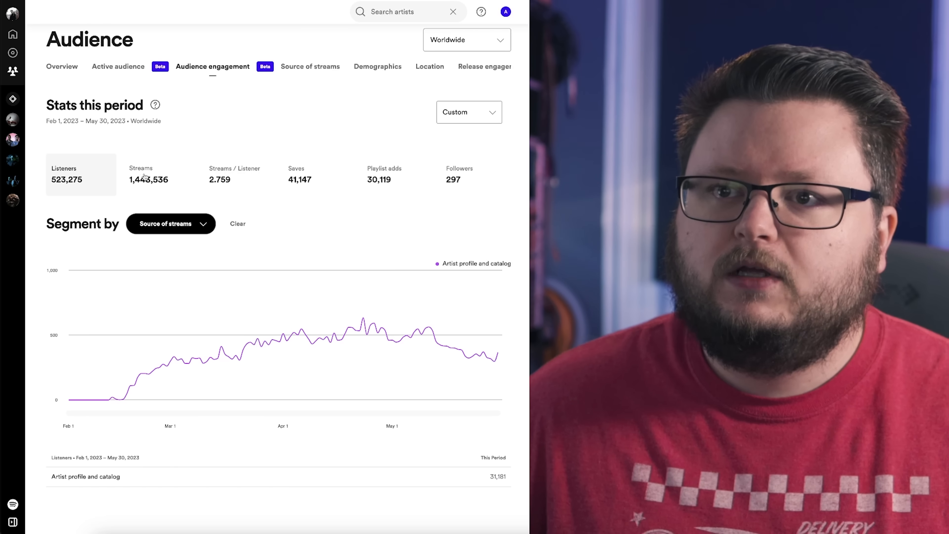
pyautogui.click(159, 174)
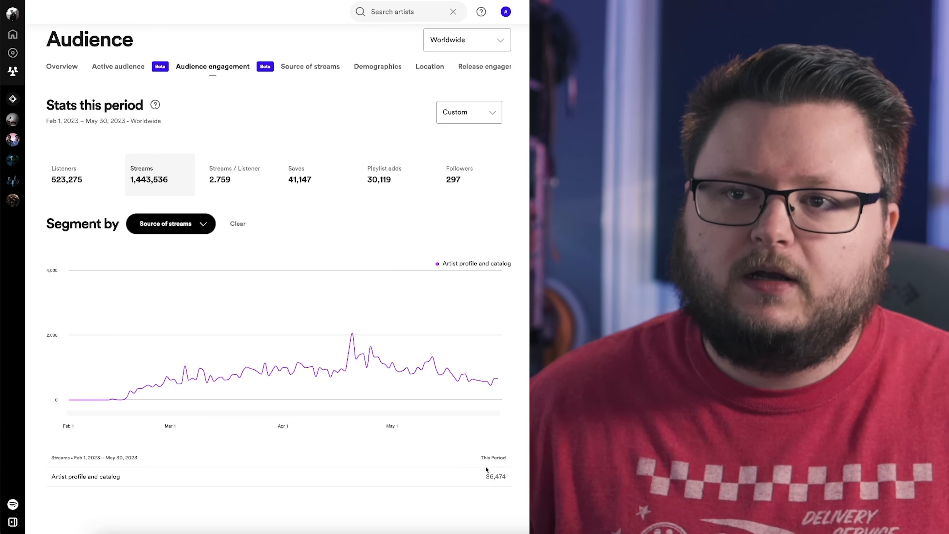
pyautogui.moveTo(217, 204)
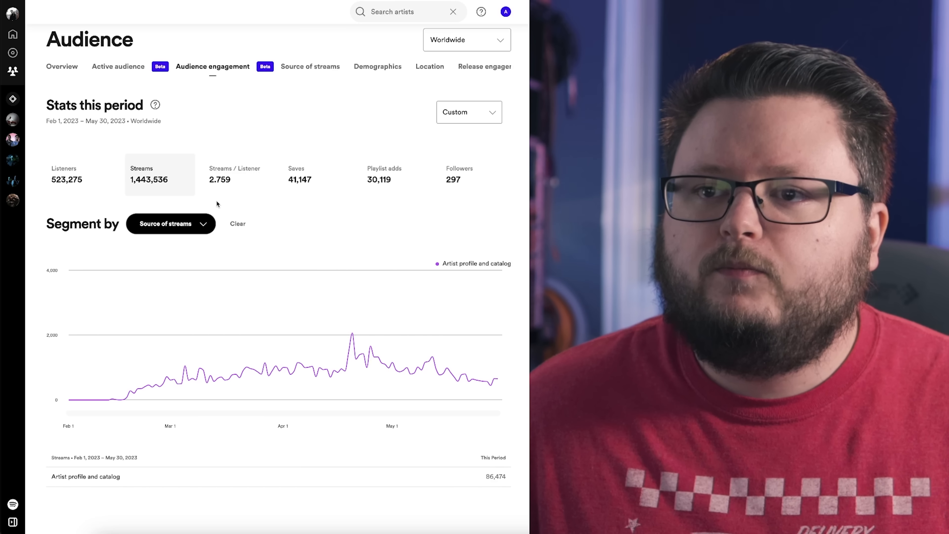
pyautogui.click(166, 224)
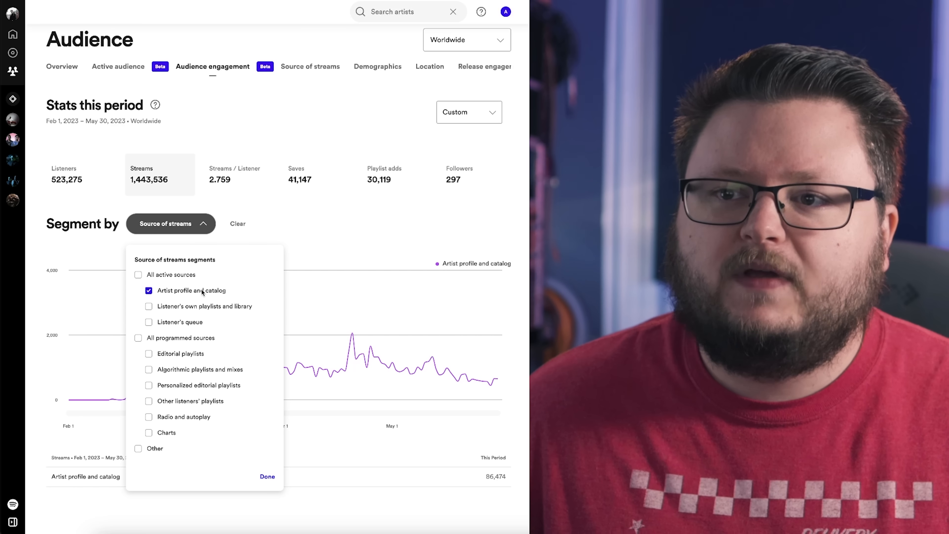
# Step: Add Listener's own playlists and library (425,928) alongside artist profile and catalog (86,474)
pyautogui.click(267, 477)
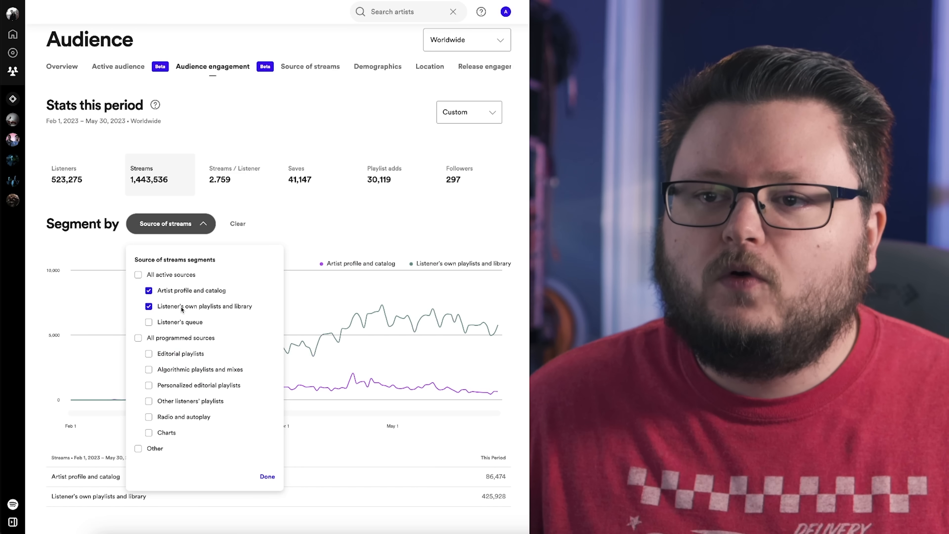
pyautogui.click(267, 476)
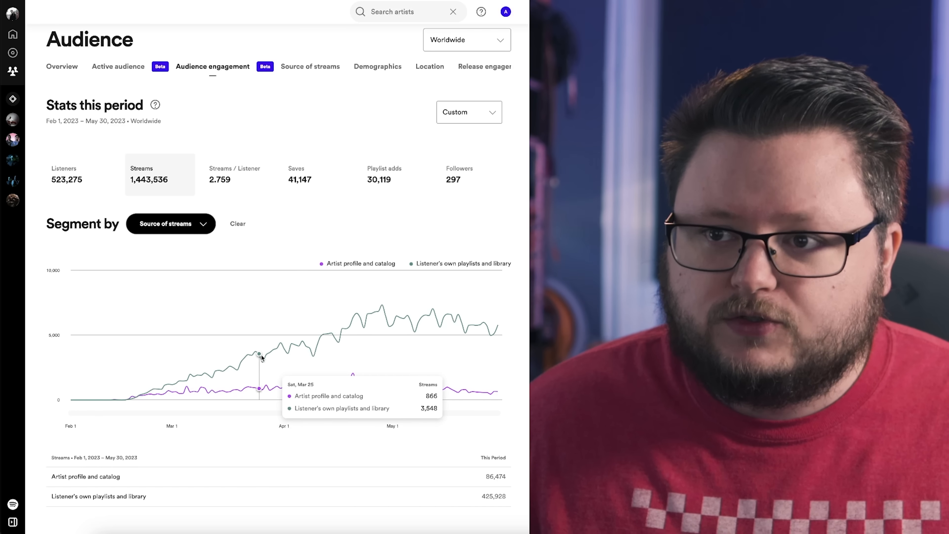
pyautogui.moveTo(299, 385)
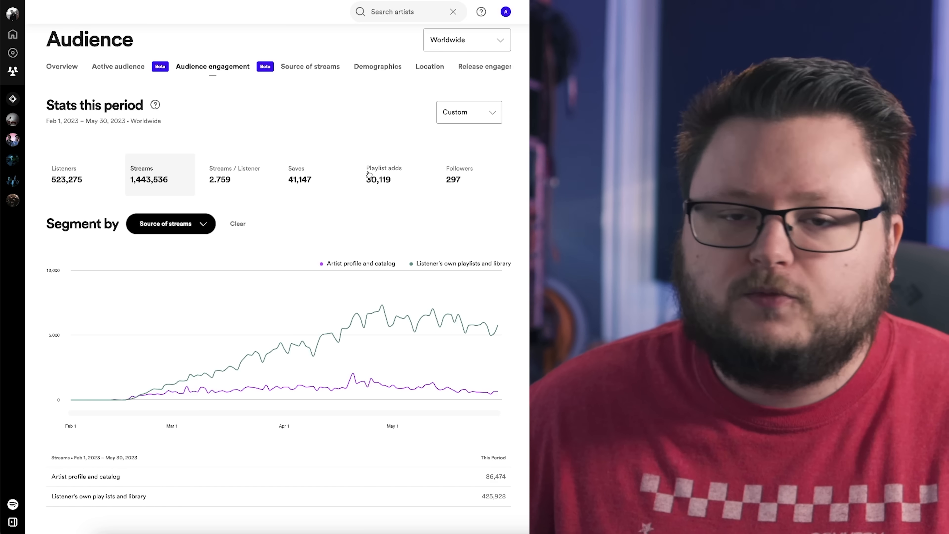
pyautogui.moveTo(187, 387)
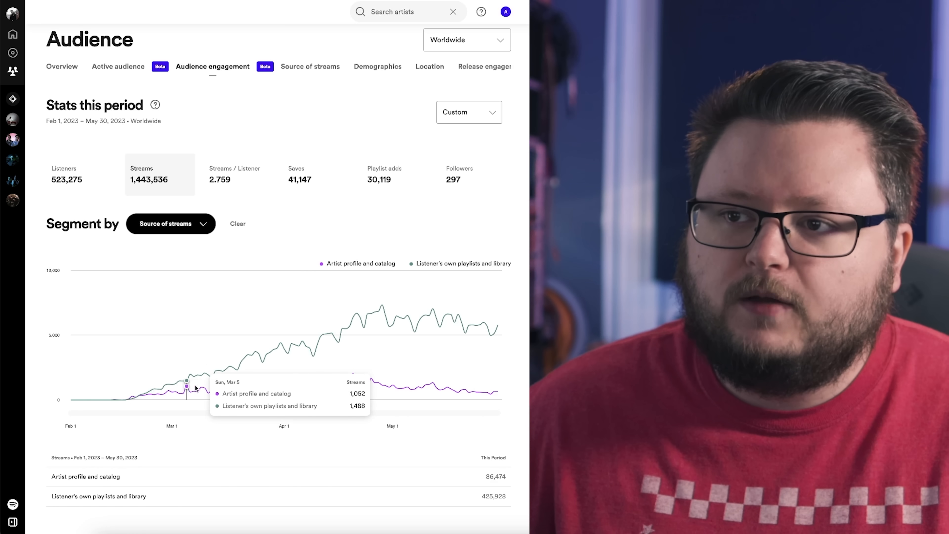
pyautogui.moveTo(197, 378)
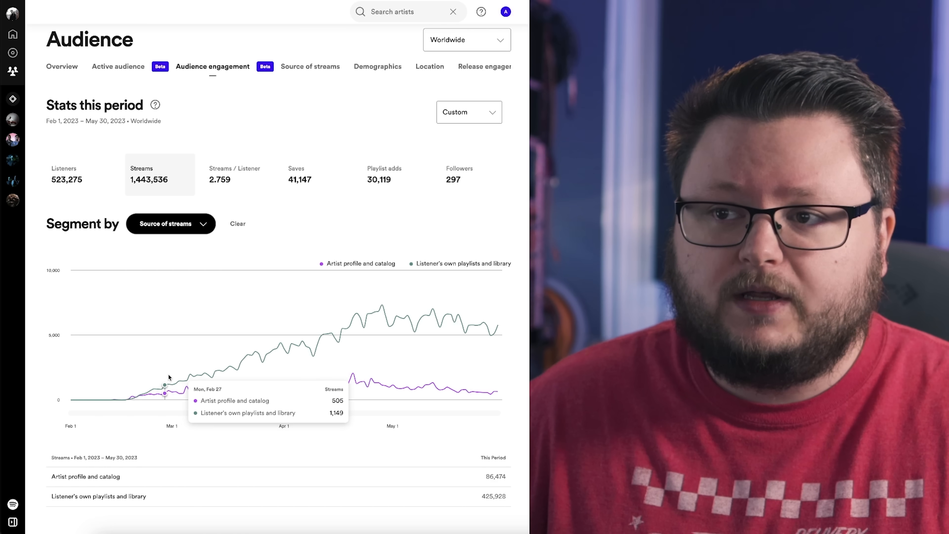
pyautogui.moveTo(168, 391)
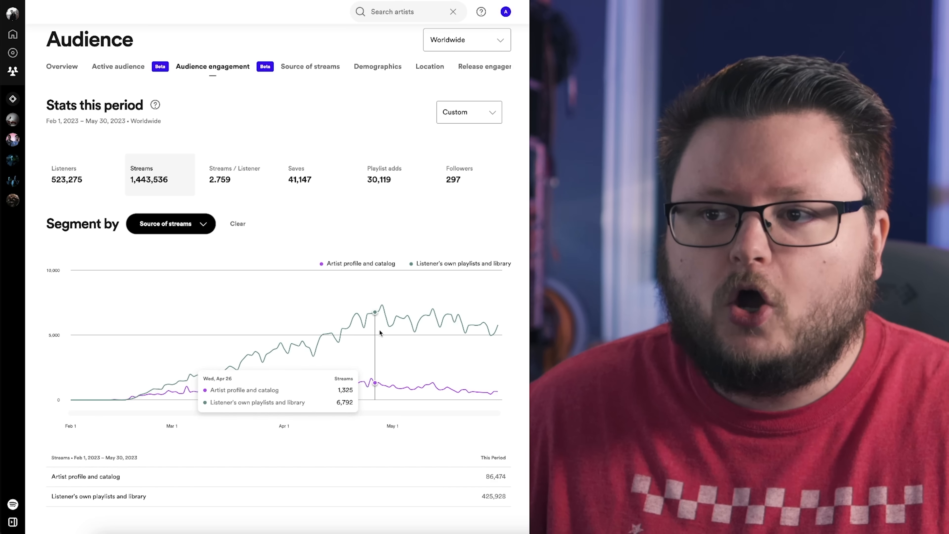
pyautogui.moveTo(395, 333)
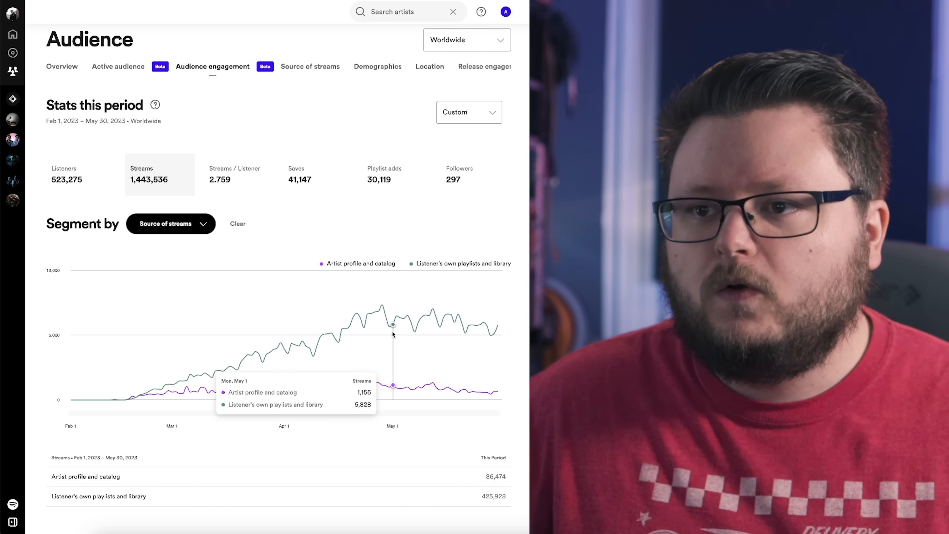
pyautogui.scroll(-3)
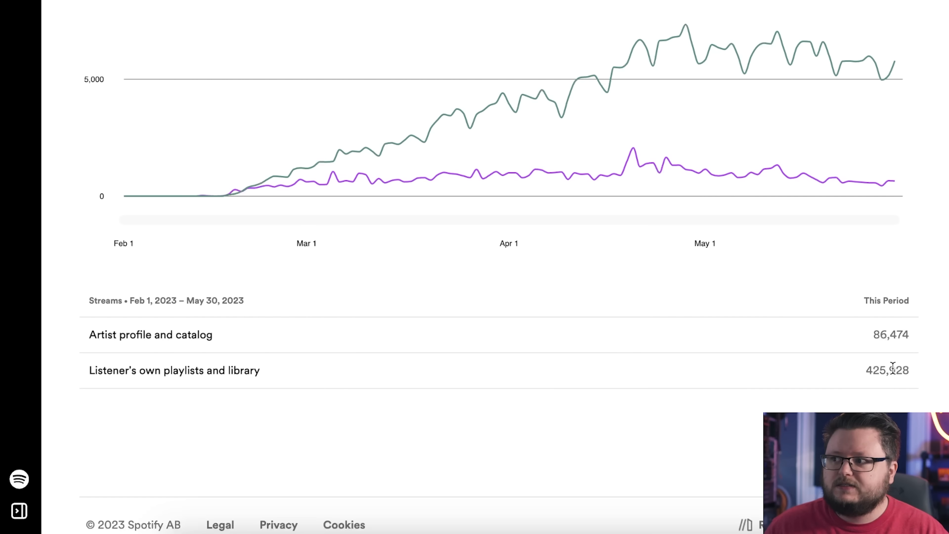
pyautogui.doubleClick(887, 370)
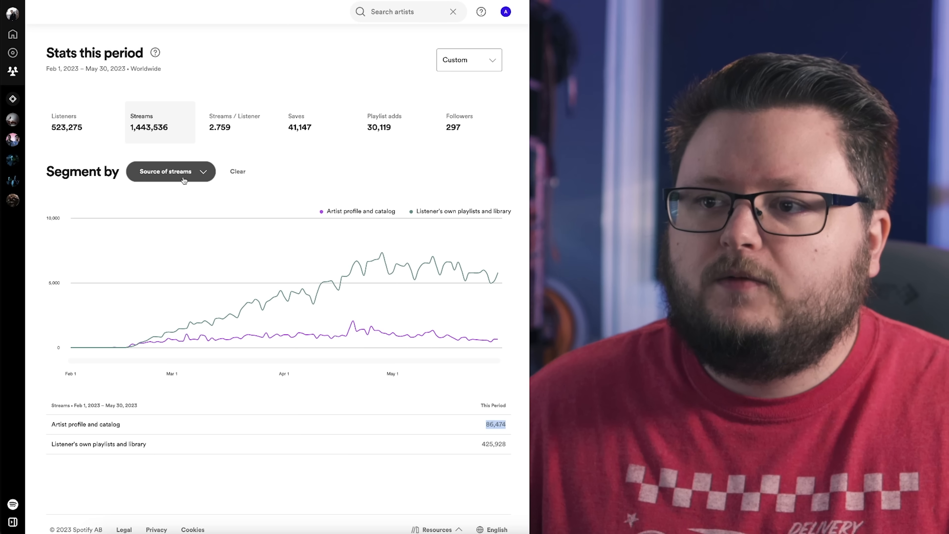
# Step: Chart listeners' own playlists and library against Algorithmic playlists and mixes, removing artist profile and catalog
pyautogui.click(170, 171)
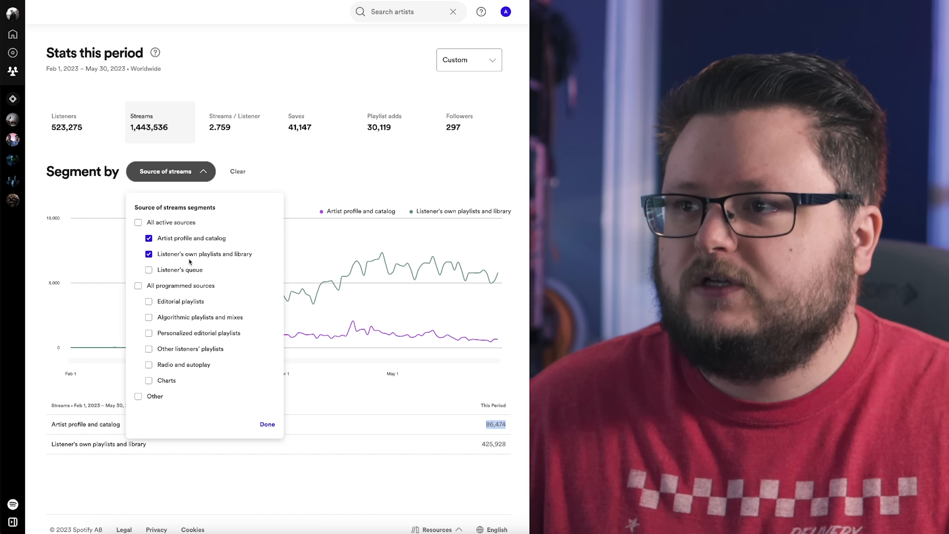
pyautogui.click(148, 269)
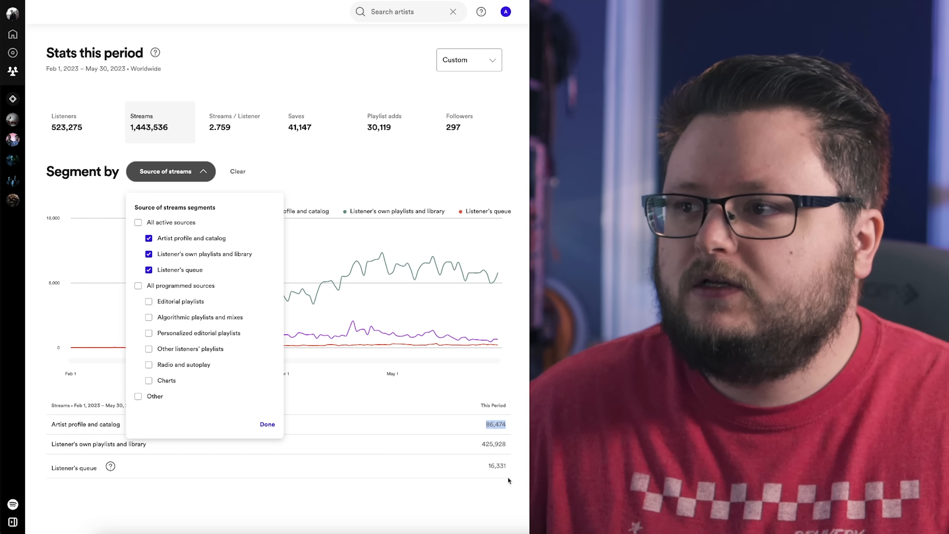
pyautogui.moveTo(498, 461)
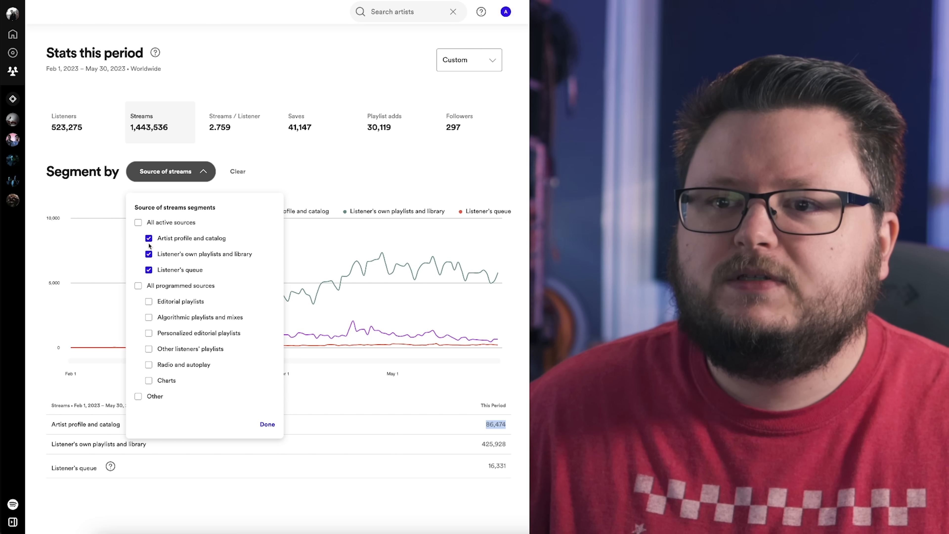
pyautogui.click(148, 269)
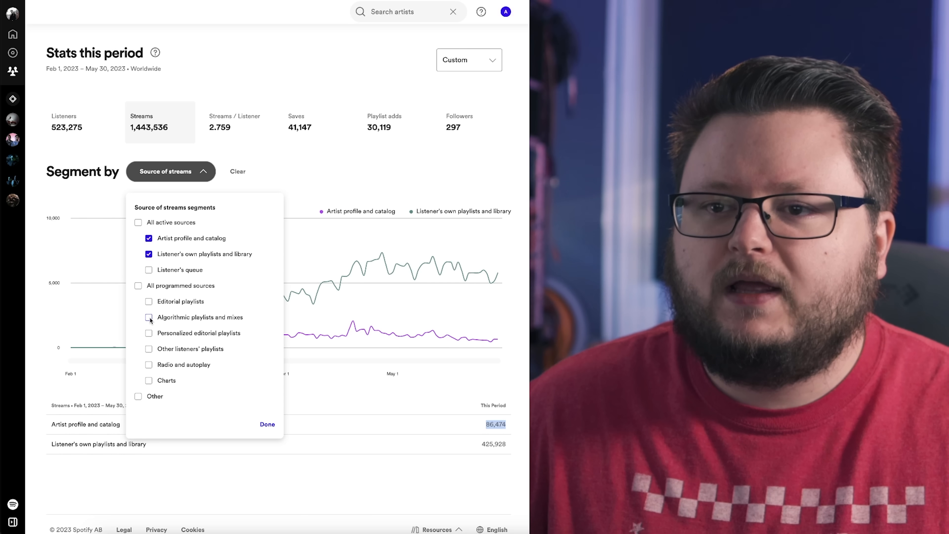
pyautogui.click(148, 316)
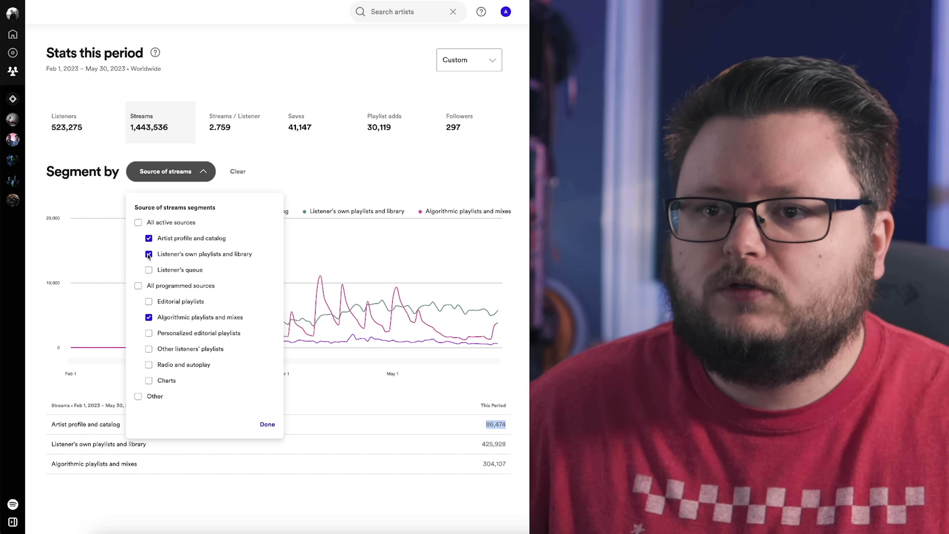
pyautogui.click(148, 254)
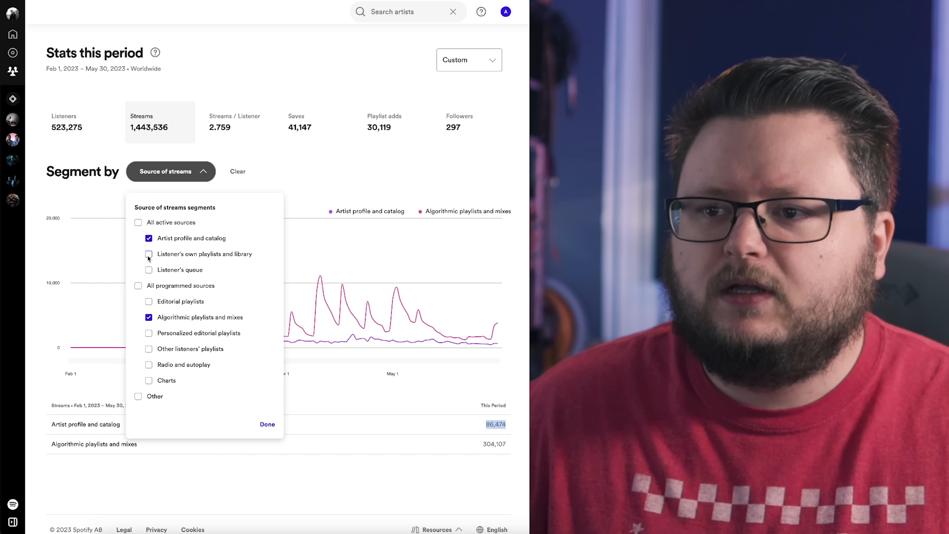
pyautogui.click(148, 253)
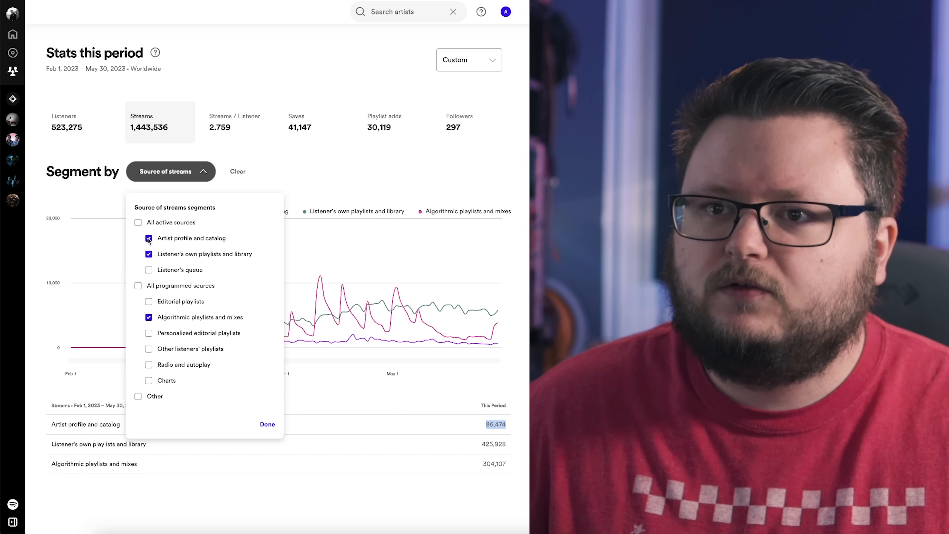
pyautogui.click(148, 238)
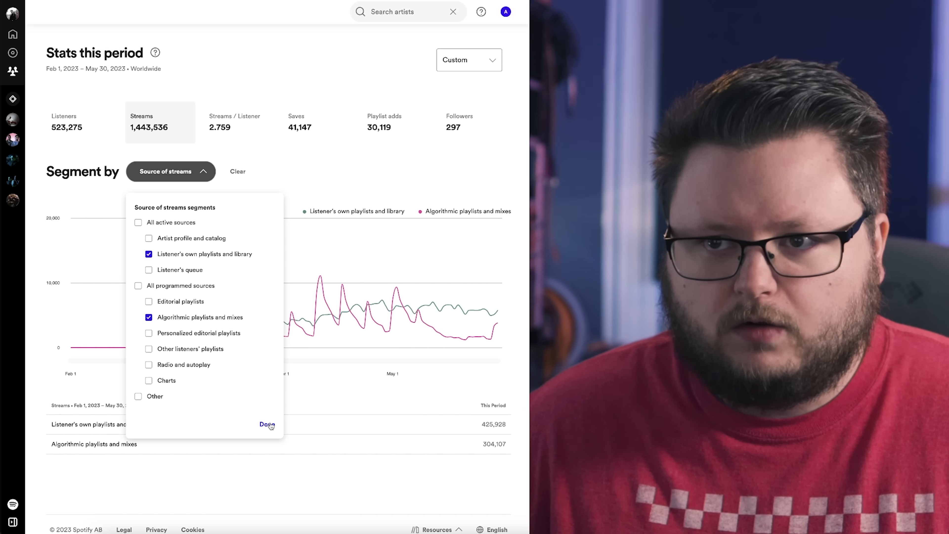
pyautogui.moveTo(262, 398)
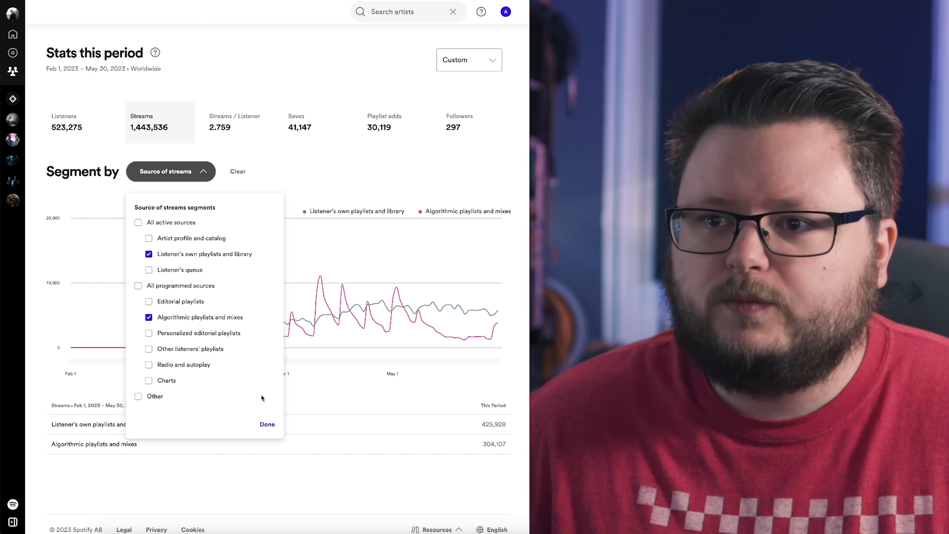
pyautogui.click(267, 424)
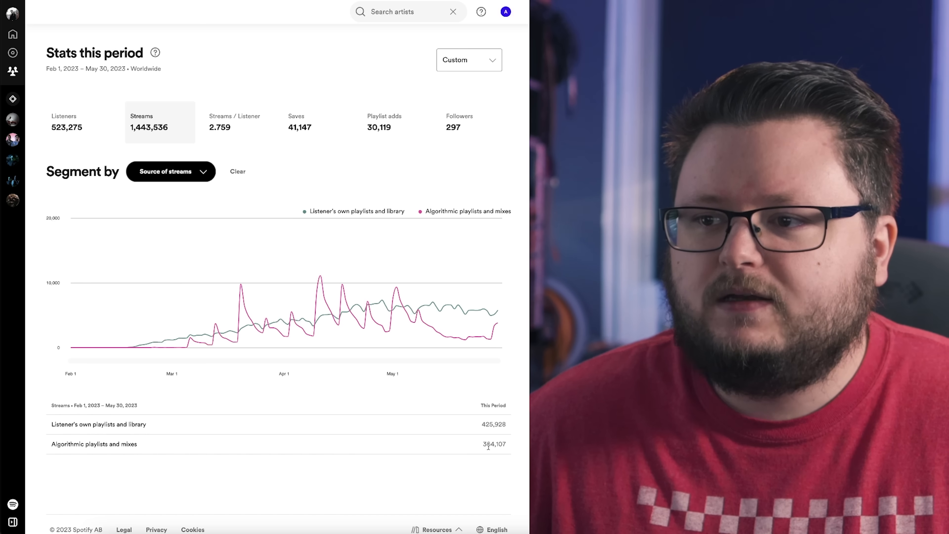
# Step: Leave only Algorithmic playlists and mixes (304,107) and Radio and autoplay (344,109) charted
pyautogui.doubleClick(494, 443)
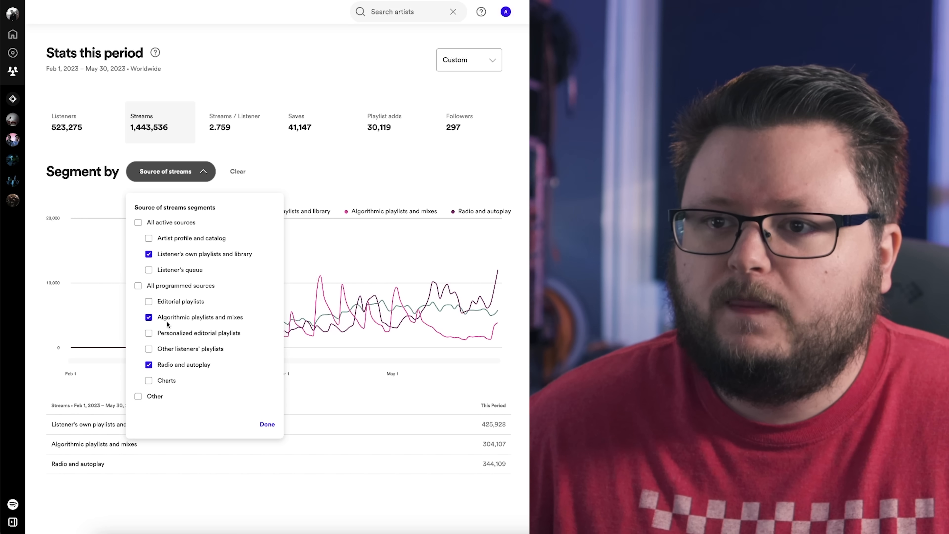
pyautogui.click(148, 254)
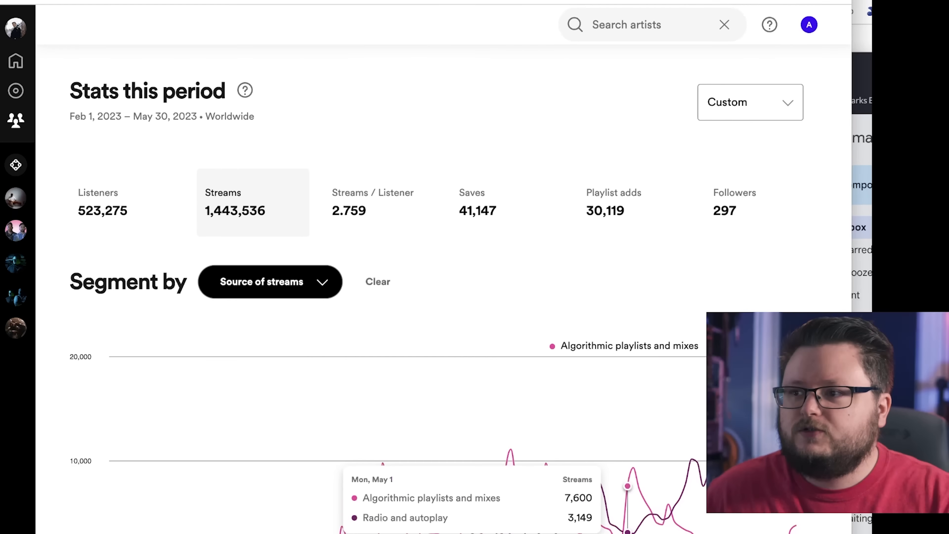
pyautogui.scroll(-3)
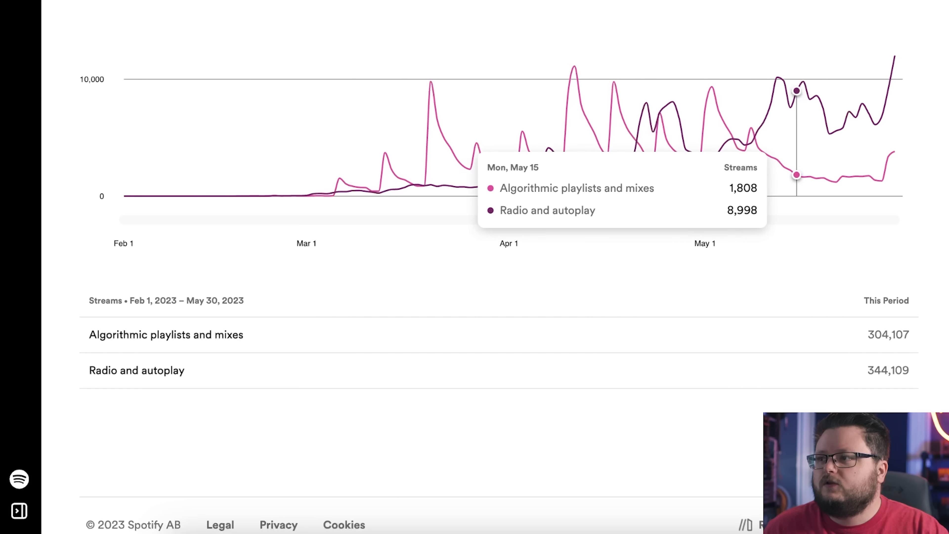
pyautogui.moveTo(888, 348)
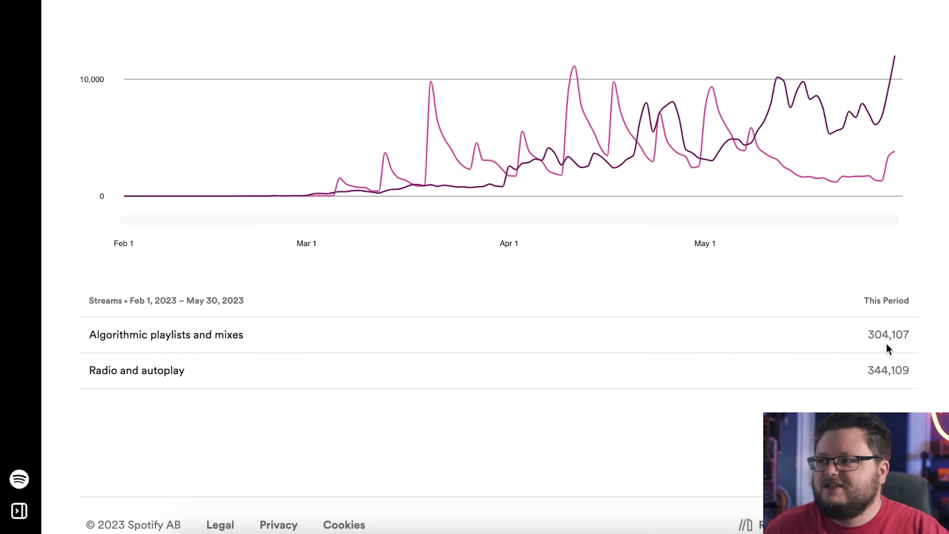
pyautogui.moveTo(898, 327)
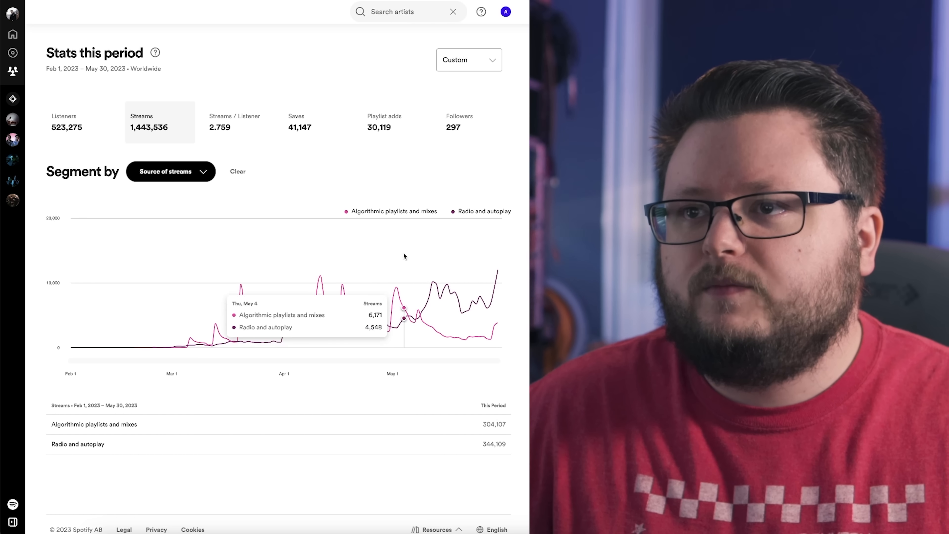
pyautogui.moveTo(389, 172)
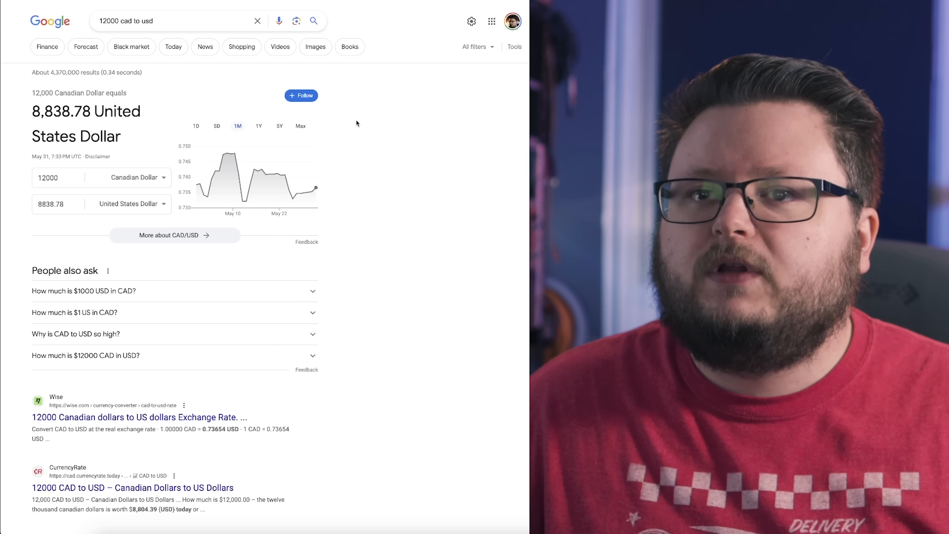
pyautogui.moveTo(222, 178)
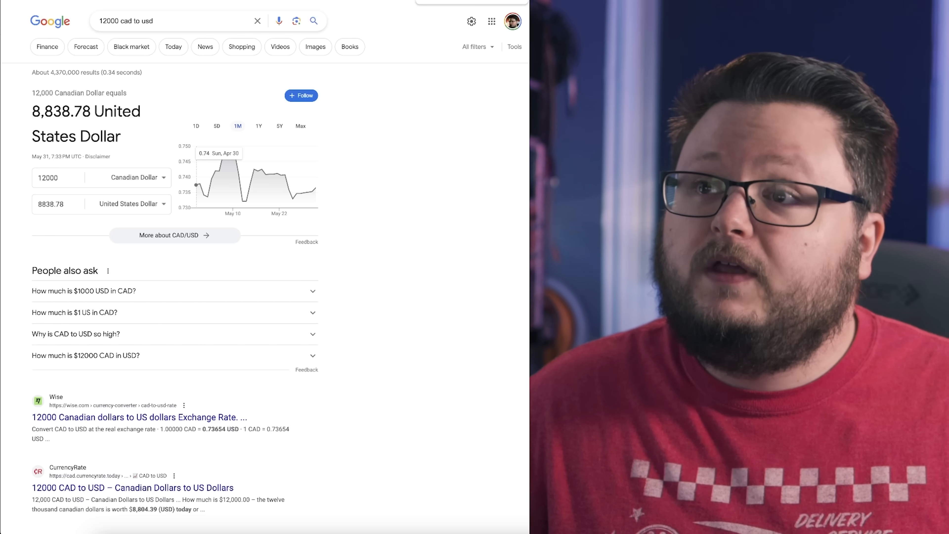
# Step: Calculate 5*3500 and then 3*3500 in Google Search
pyautogui.write('5*3500')
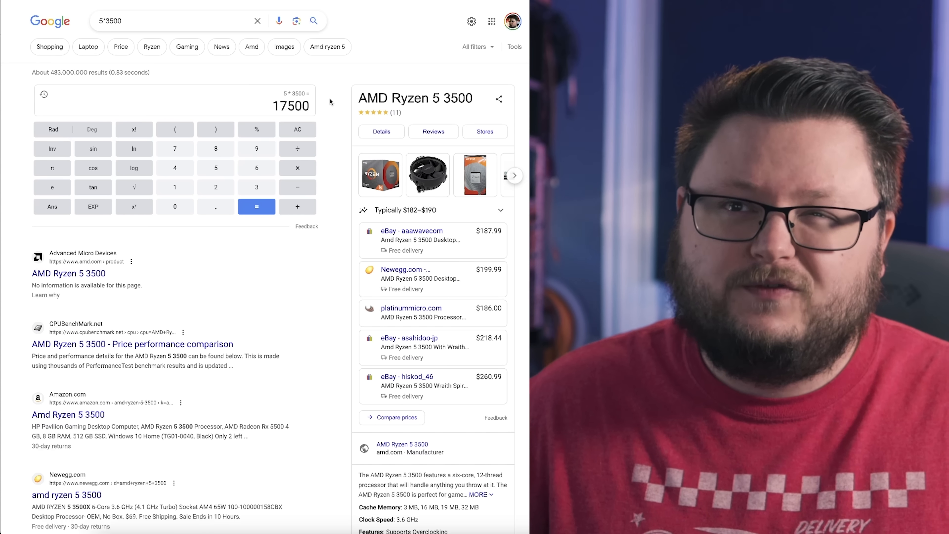
pyautogui.click(109, 21)
pyautogui.write('3')
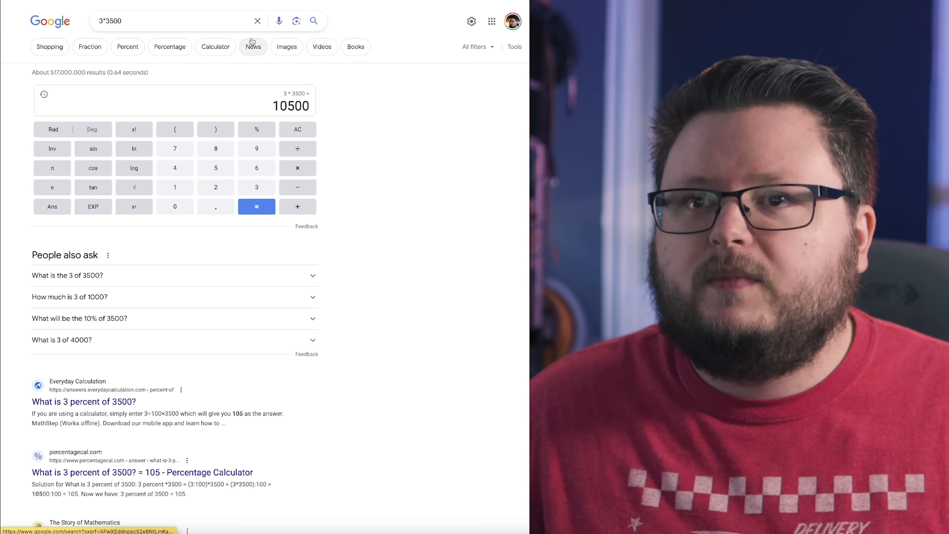
pyautogui.moveTo(401, 79)
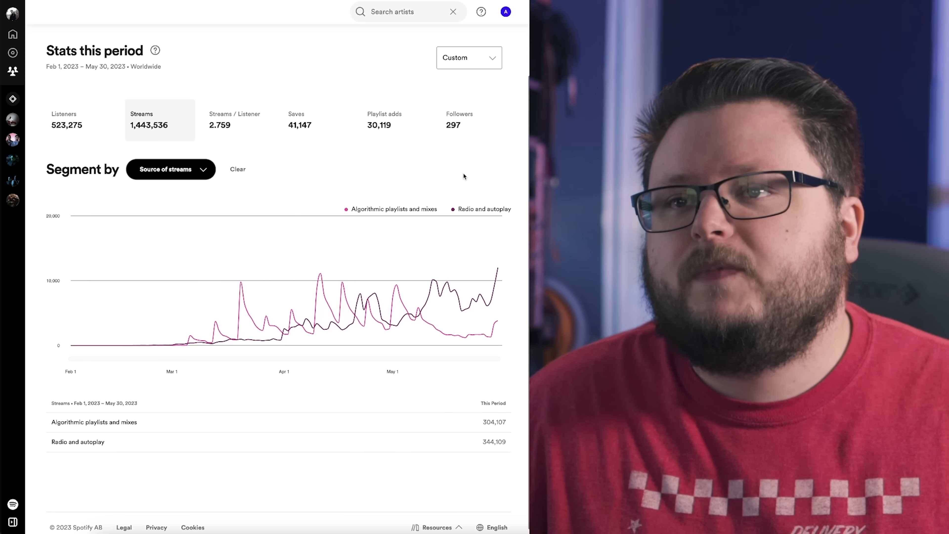
# Step: Chart all eight stream sources to list every total for the period
pyautogui.click(170, 169)
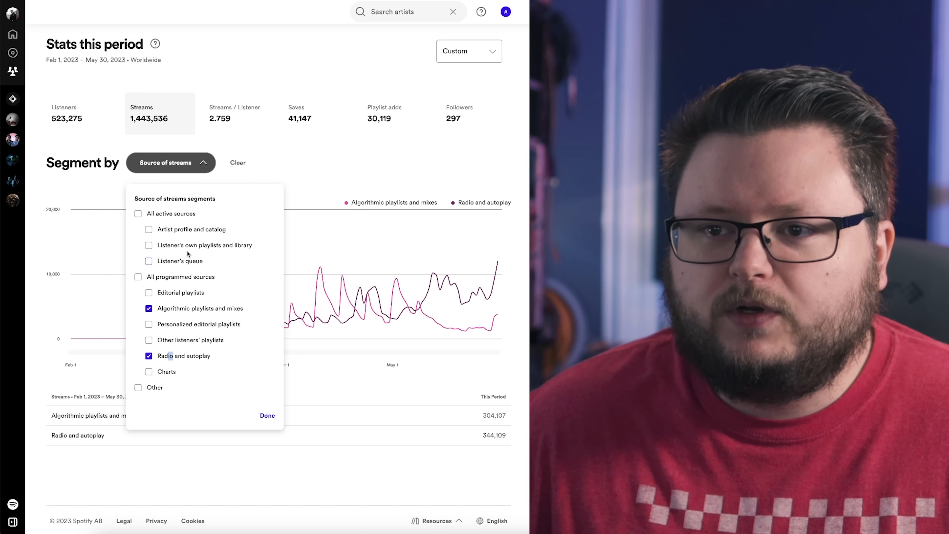
pyautogui.click(149, 229)
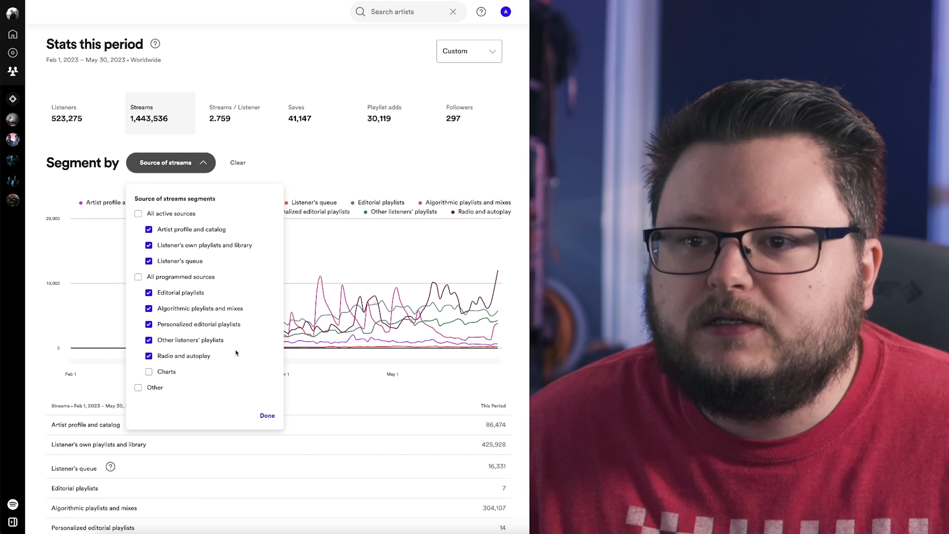
pyautogui.click(267, 415)
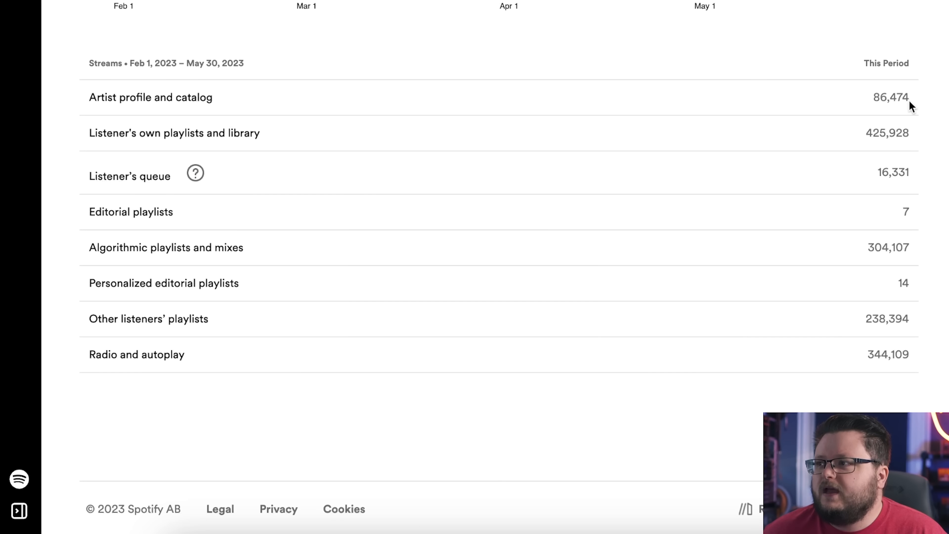
pyautogui.moveTo(872, 151)
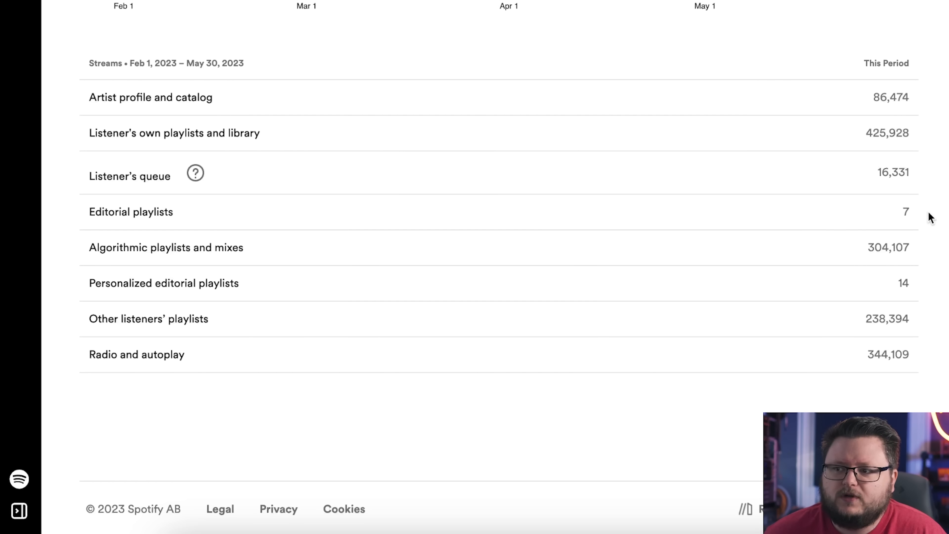
pyautogui.moveTo(916, 220)
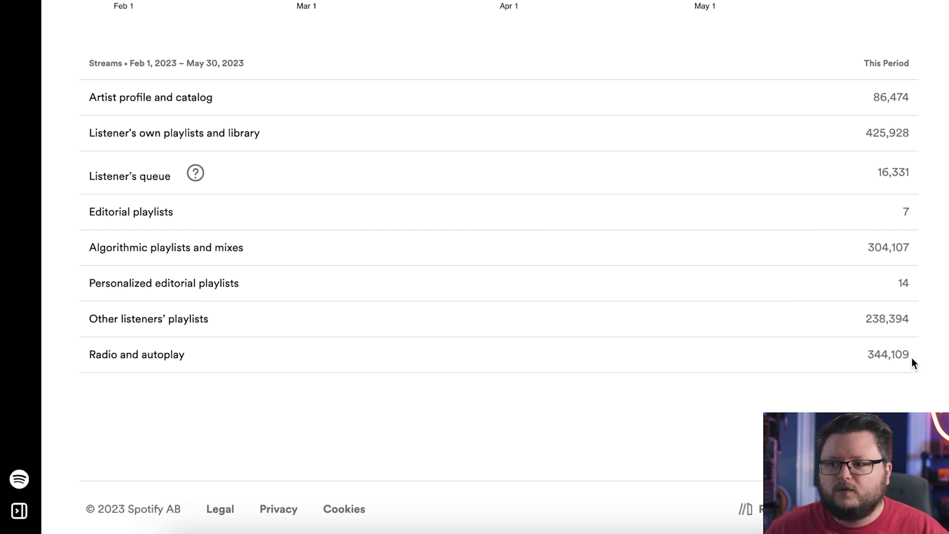
pyautogui.moveTo(866, 329)
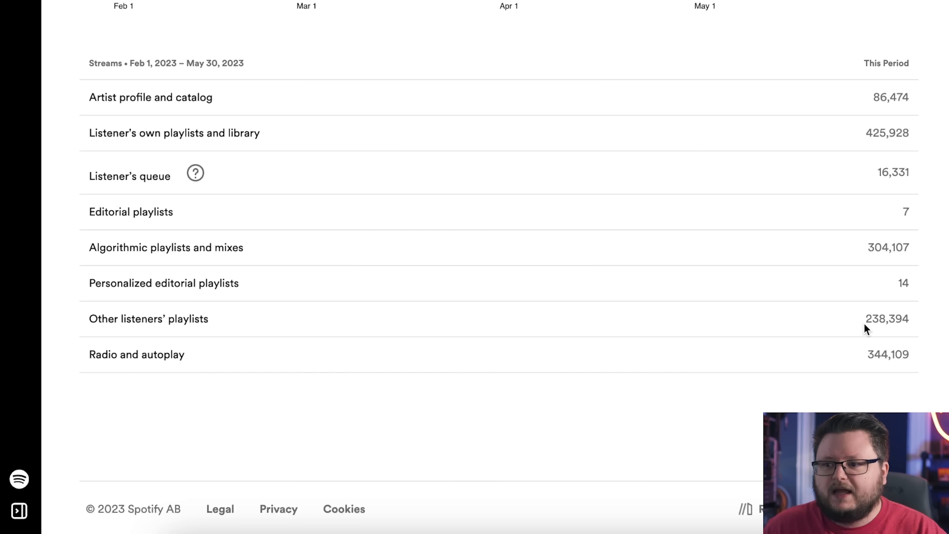
# Step: Untick Radio and autoplay and Artist profile and catalog, keeping Listener's own playlists and library
pyautogui.scroll(-3)
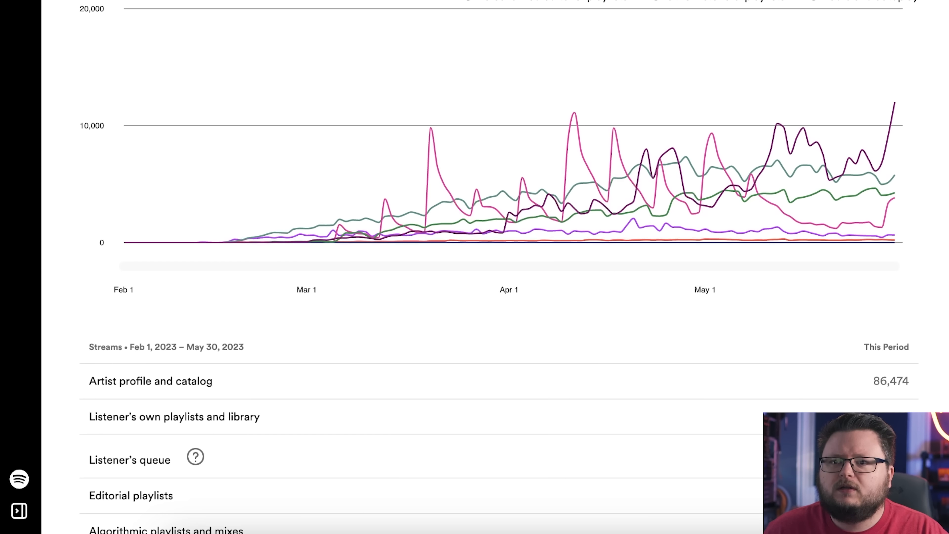
pyautogui.scroll(-3)
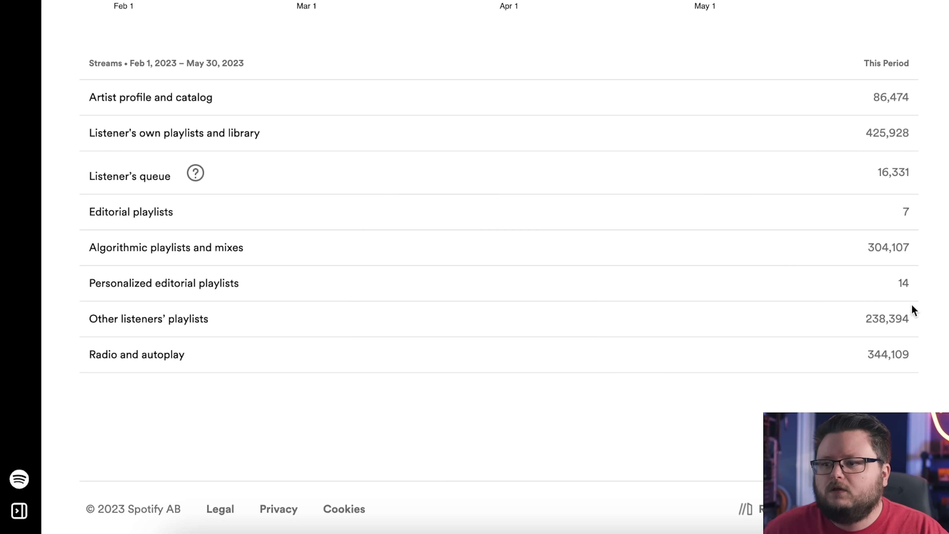
pyautogui.moveTo(876, 307)
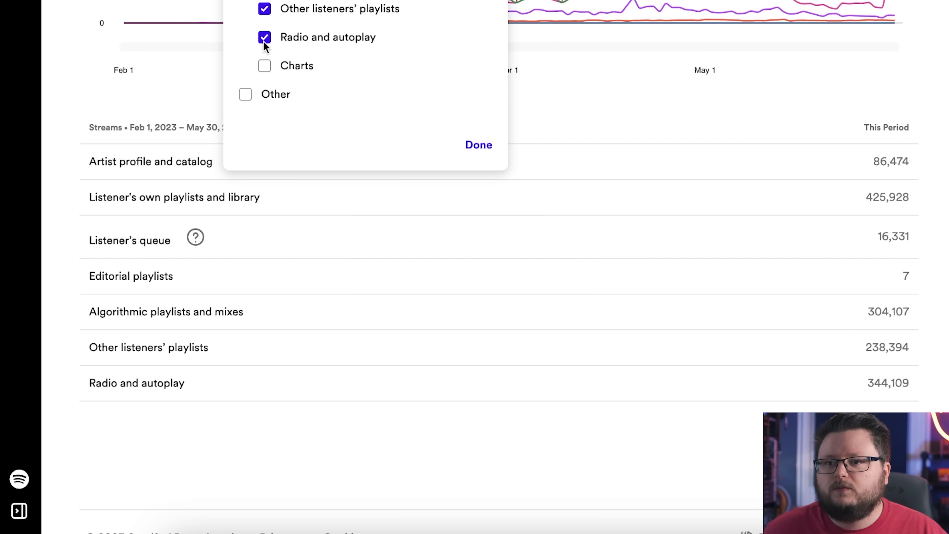
pyautogui.click(264, 37)
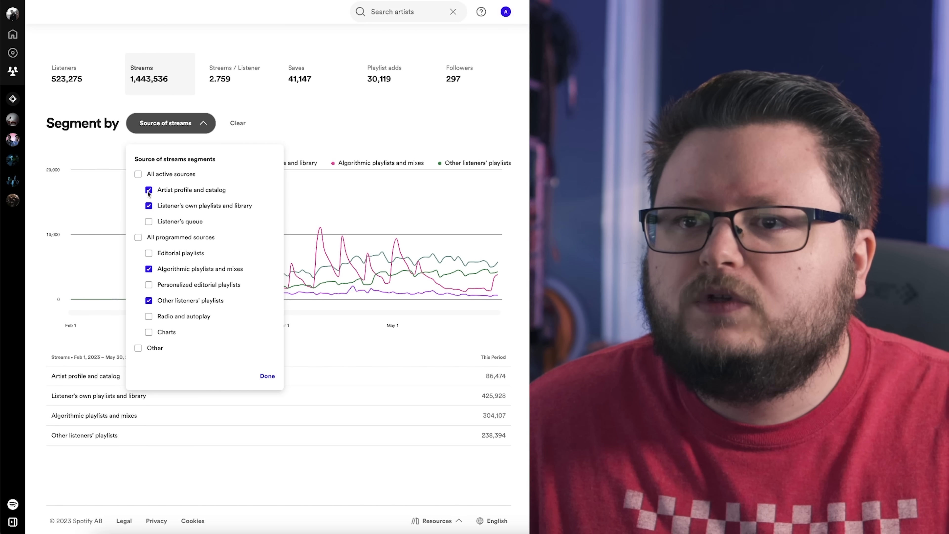
pyautogui.click(266, 376)
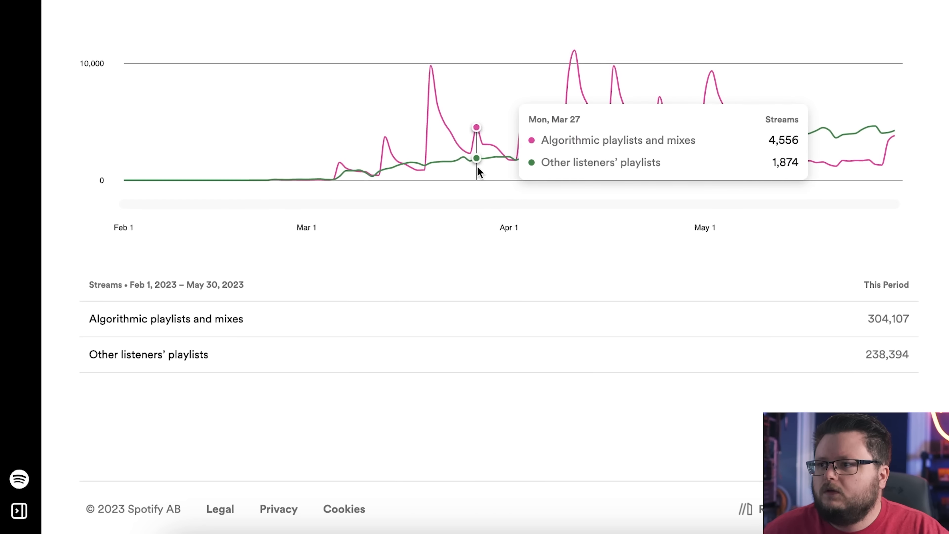
pyautogui.moveTo(157, 377)
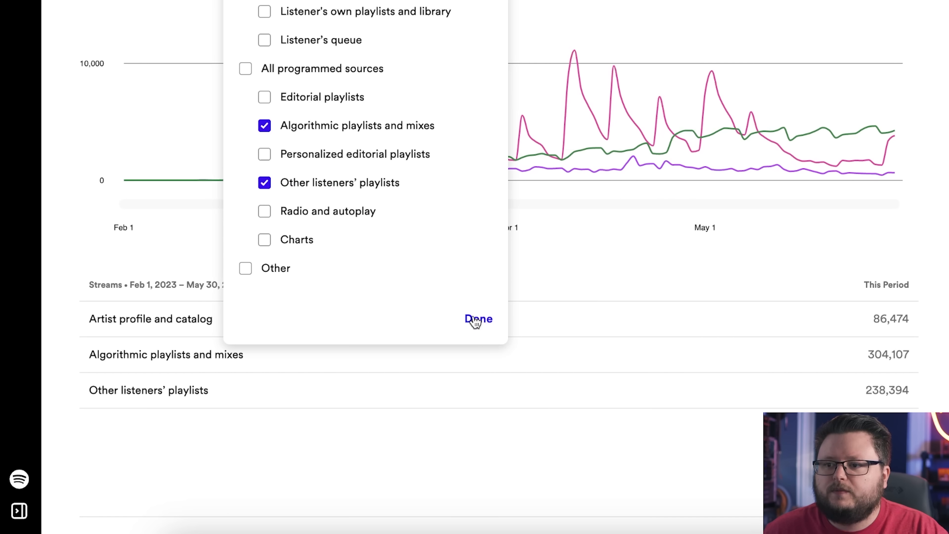
pyautogui.click(478, 318)
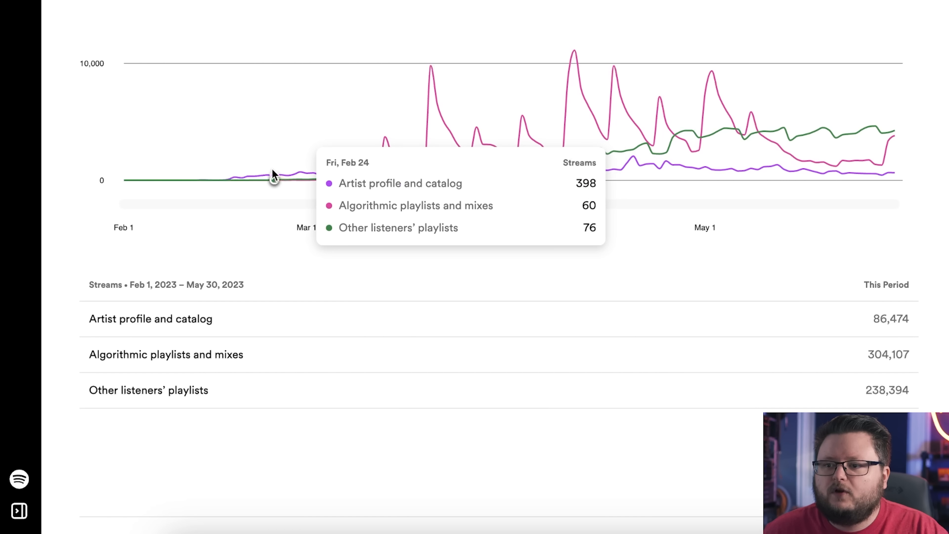
pyautogui.moveTo(293, 179)
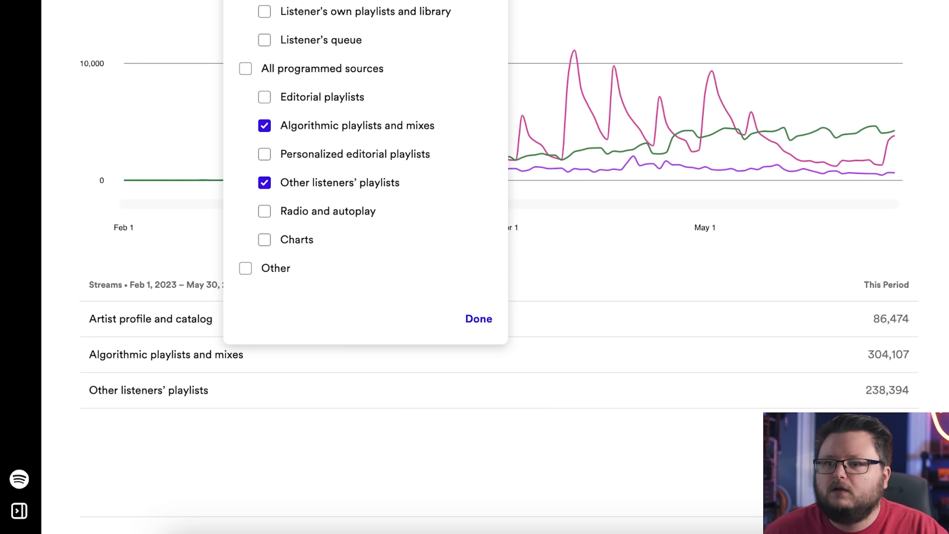
pyautogui.click(264, 11)
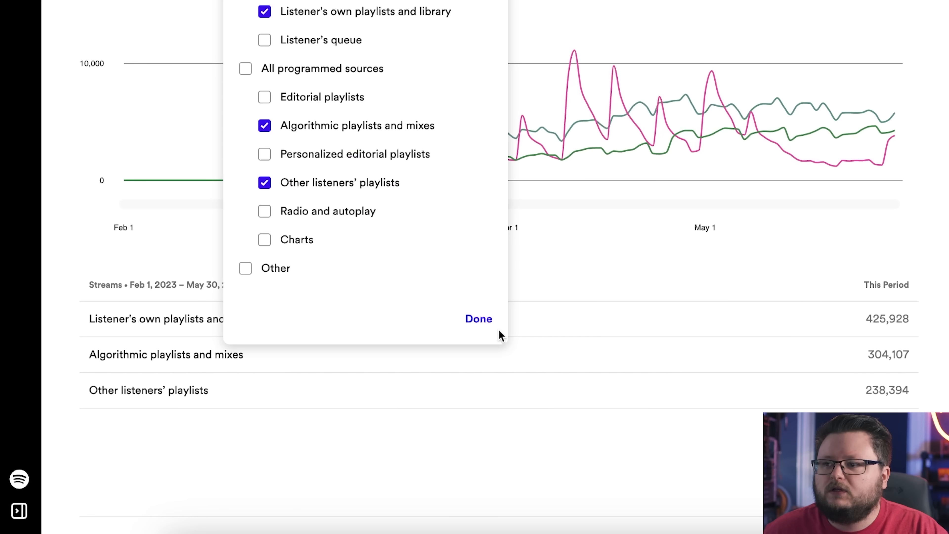
# Step: Confirm Done so the chart shows own playlists, algorithmic, and others' playlists only
pyautogui.click(478, 318)
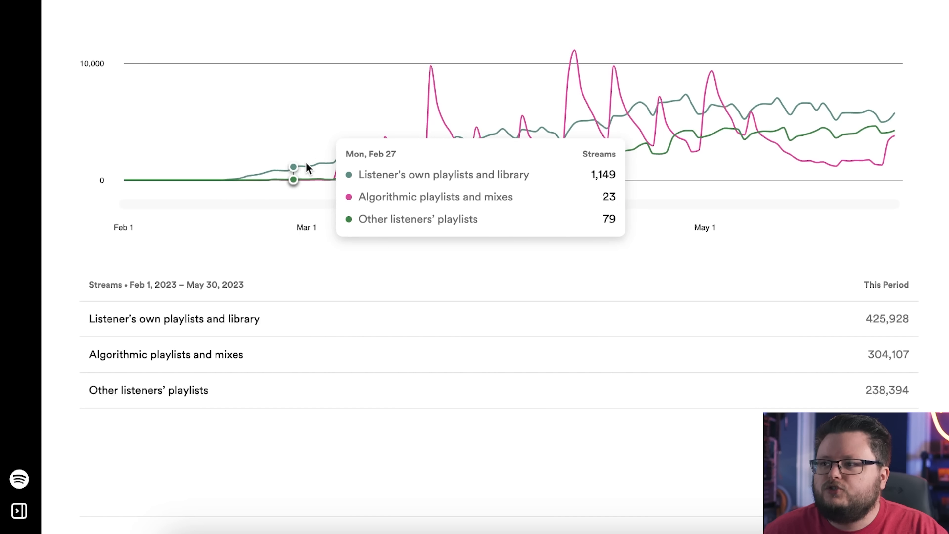
pyautogui.moveTo(339, 166)
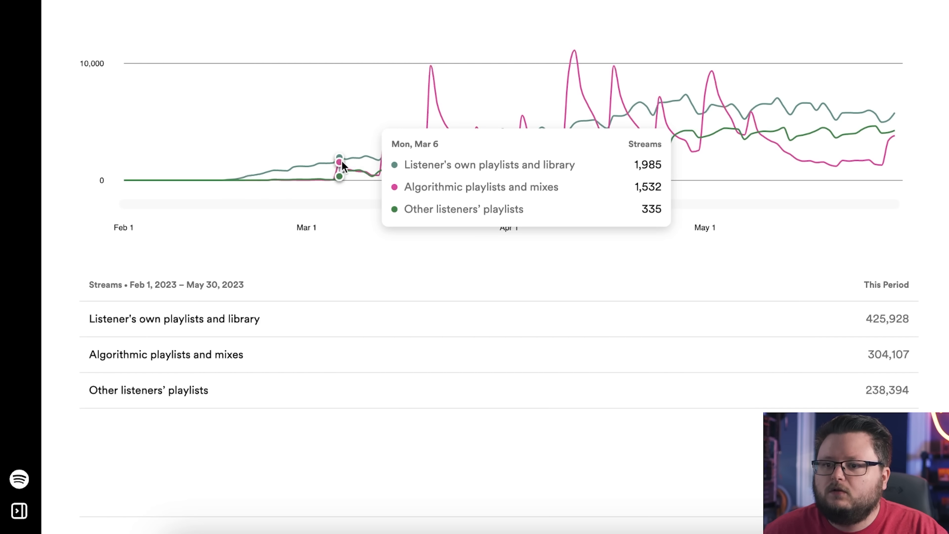
pyautogui.moveTo(334, 172)
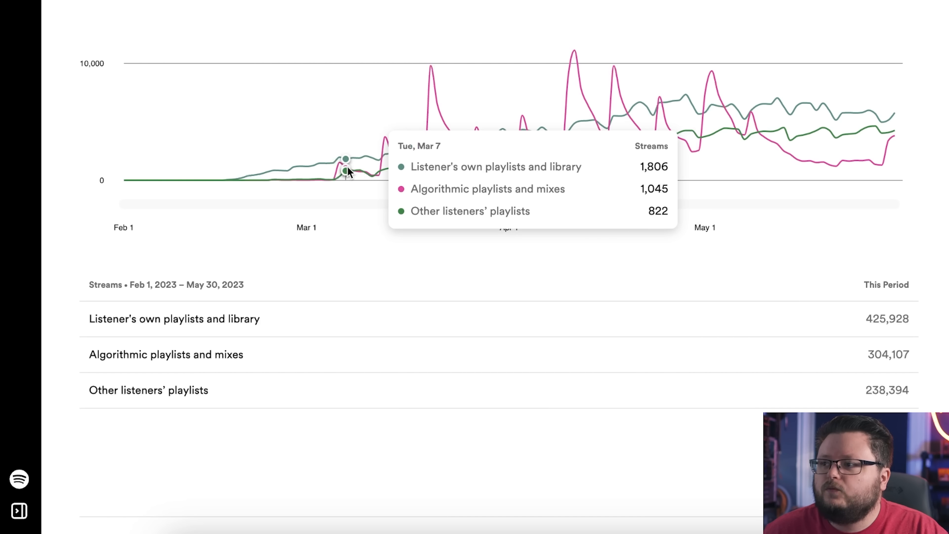
pyautogui.moveTo(393, 280)
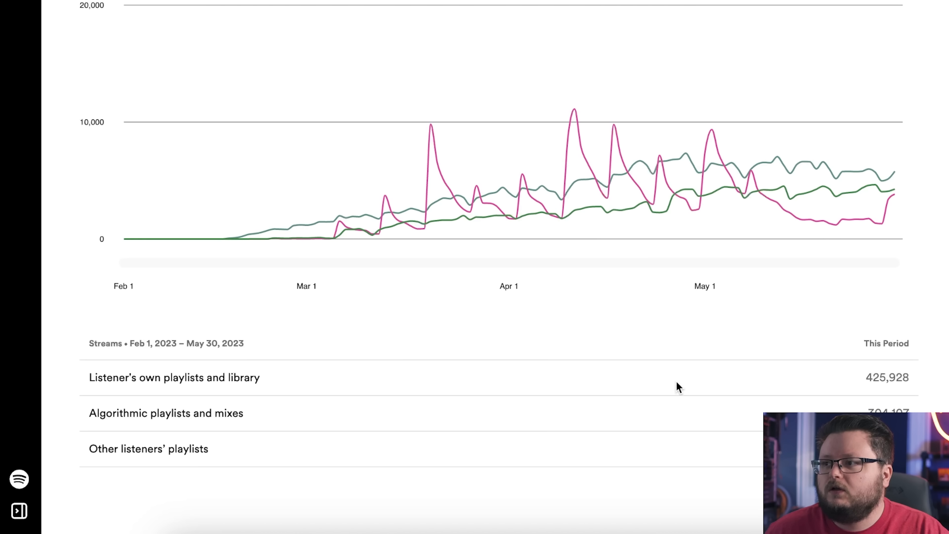
pyautogui.moveTo(444, 225)
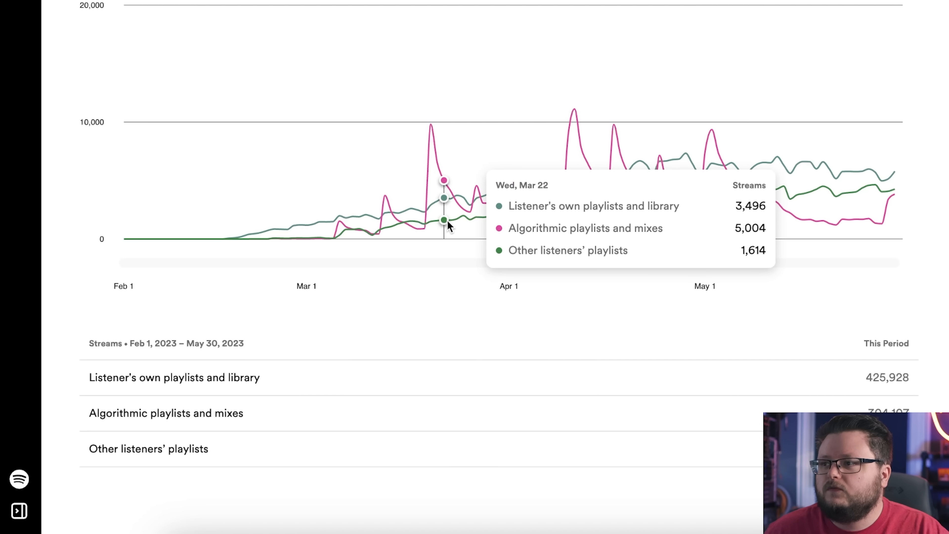
pyautogui.moveTo(431, 127)
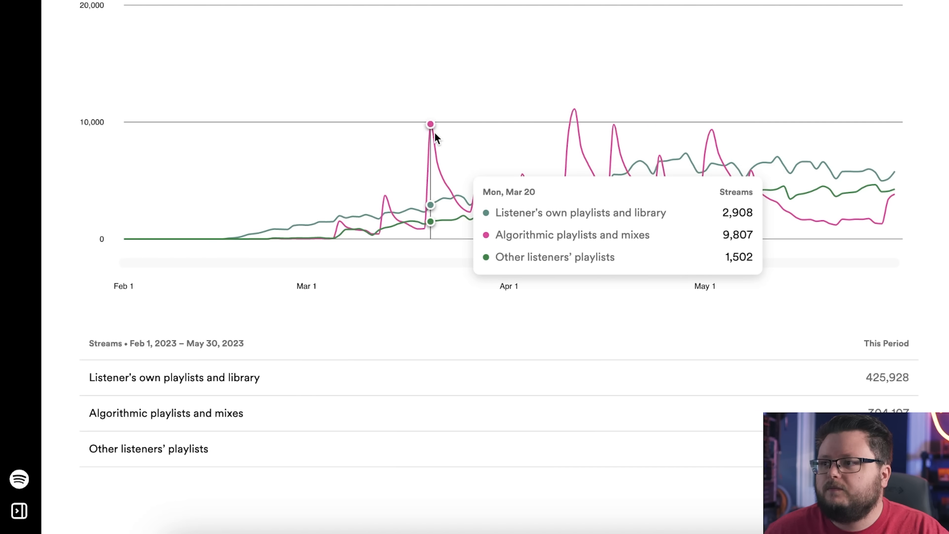
pyautogui.moveTo(386, 410)
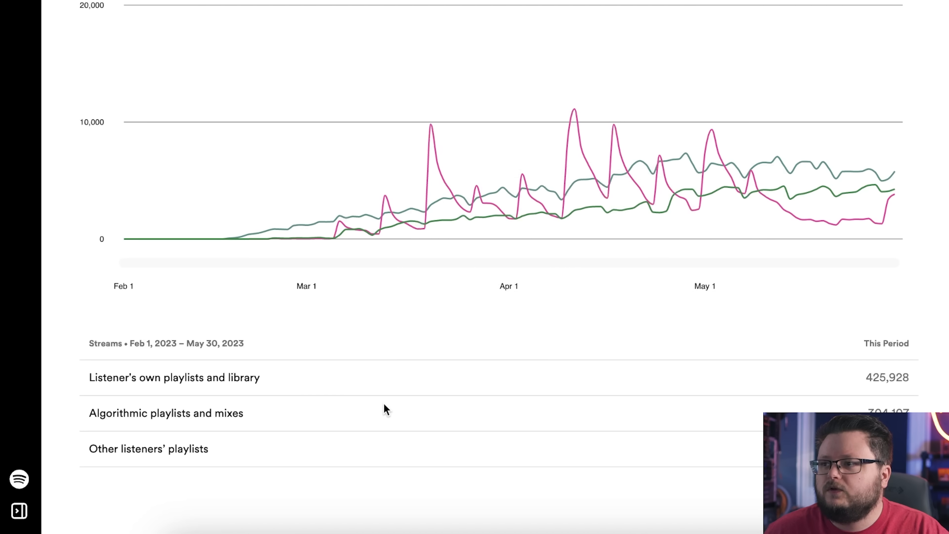
pyautogui.moveTo(456, 278)
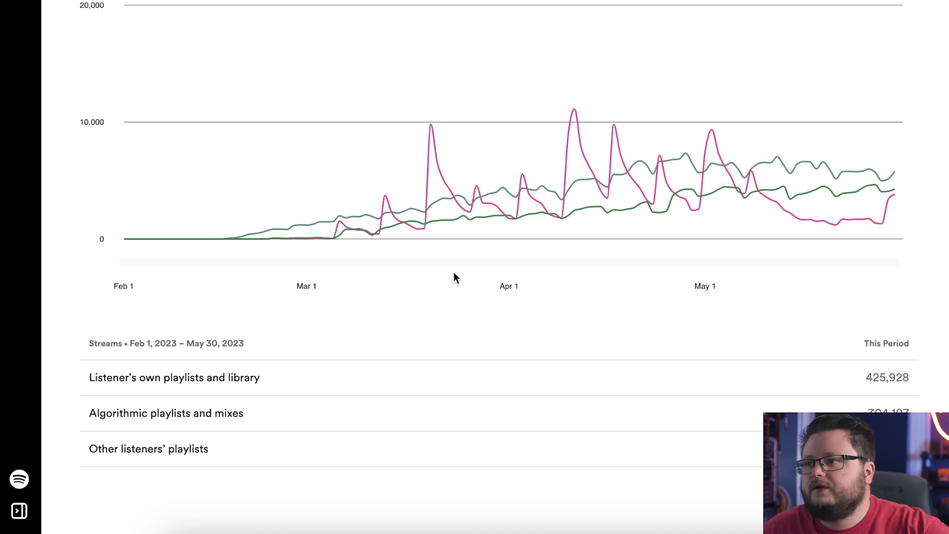
pyautogui.moveTo(488, 219)
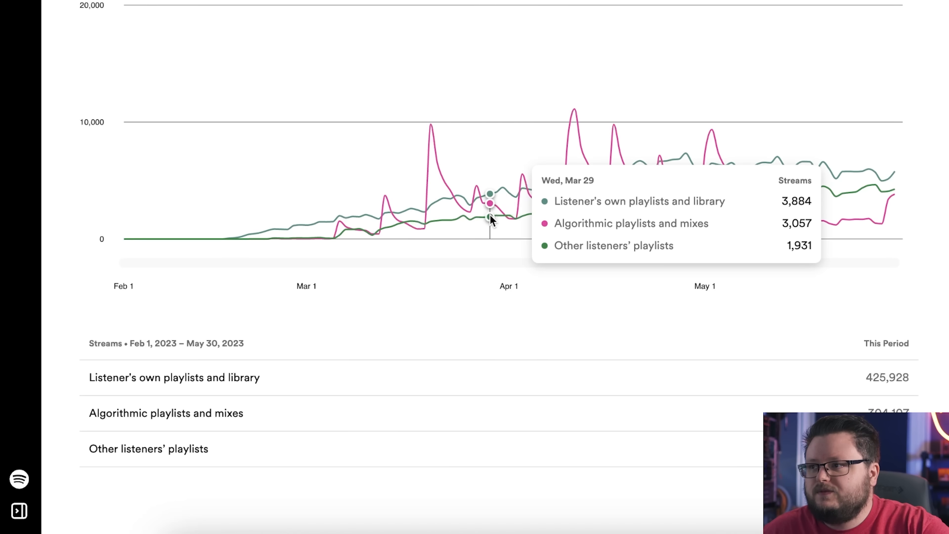
pyautogui.moveTo(562, 302)
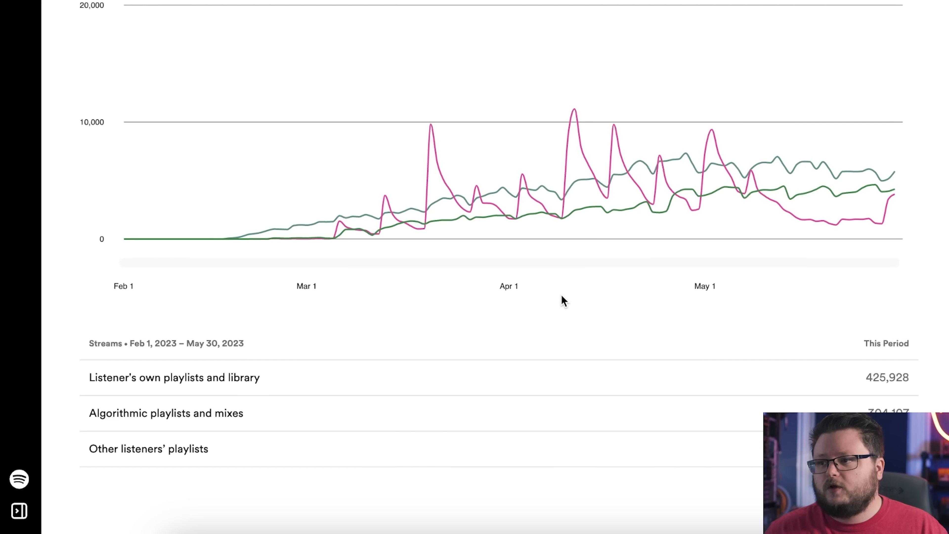
pyautogui.moveTo(552, 286)
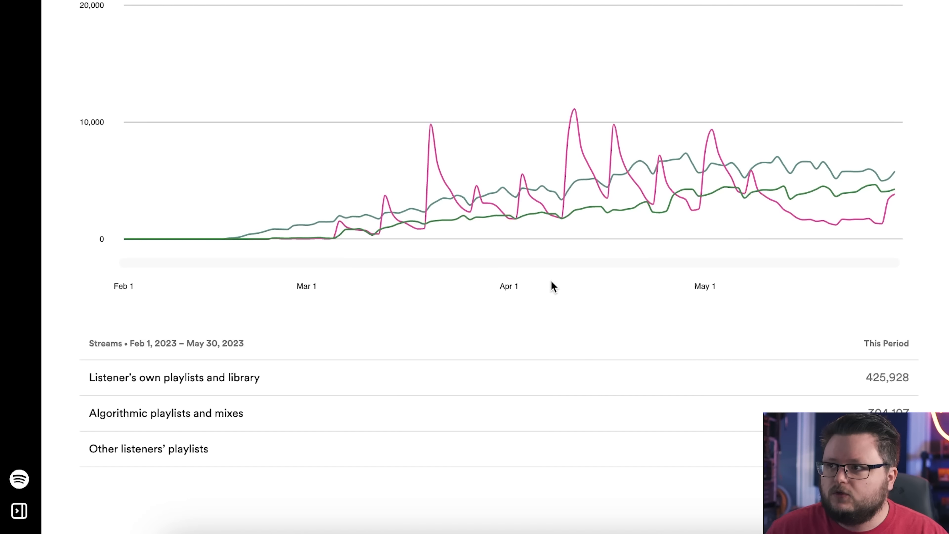
pyautogui.moveTo(385, 229)
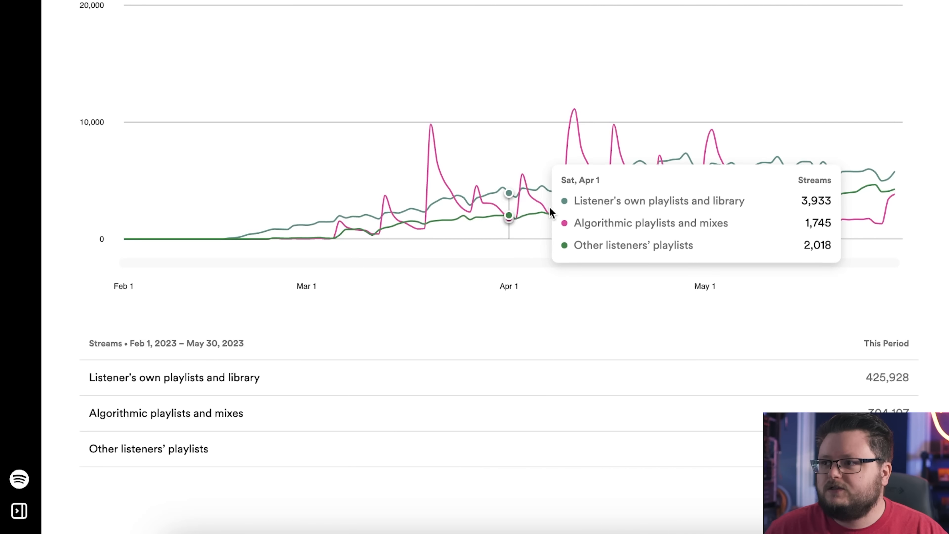
pyautogui.moveTo(582, 213)
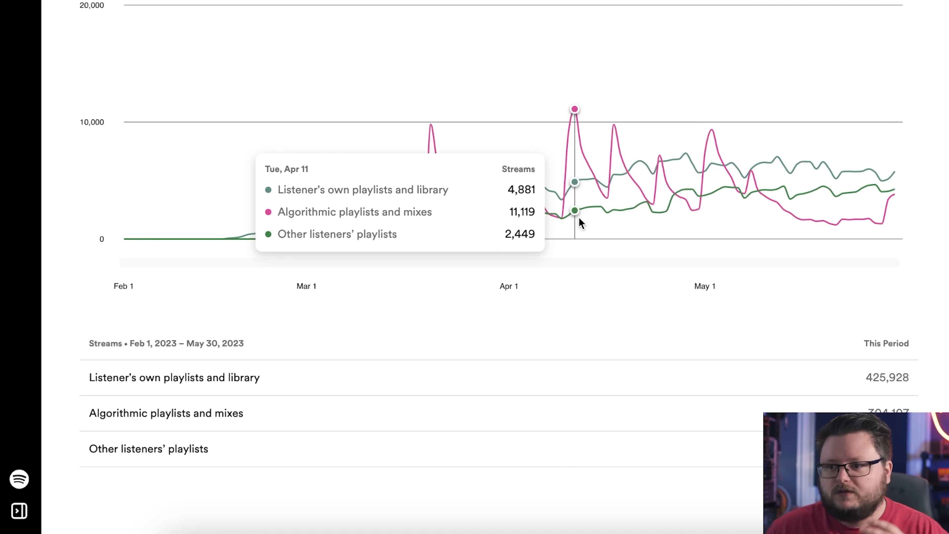
pyautogui.moveTo(680, 216)
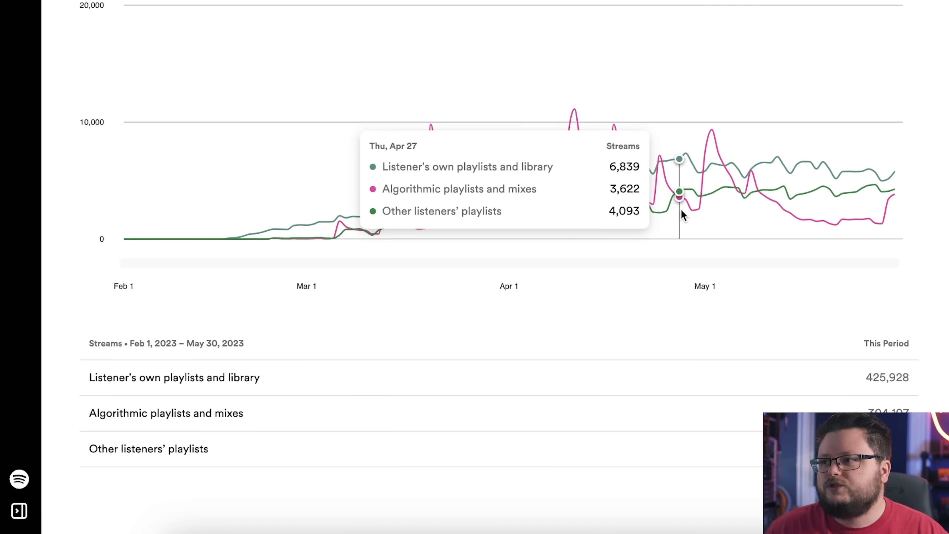
pyautogui.moveTo(574, 377)
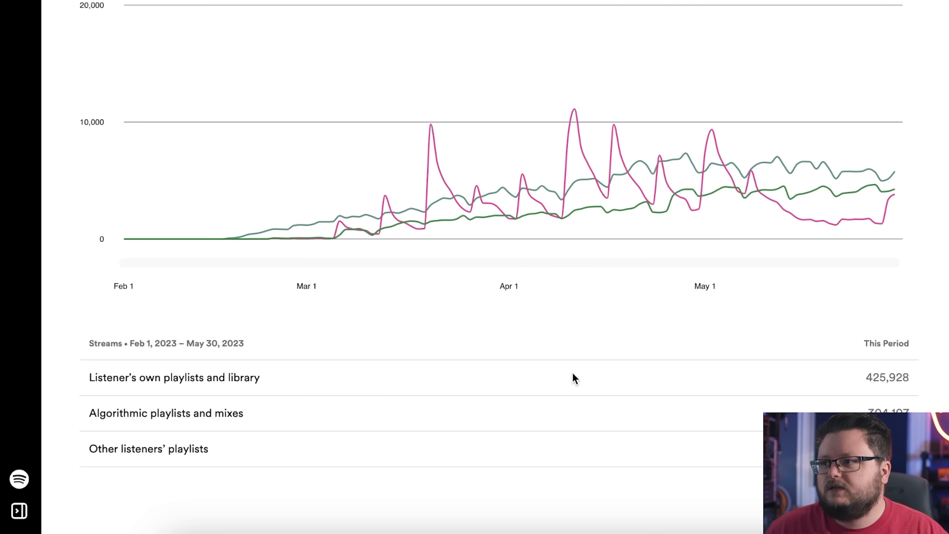
pyautogui.moveTo(566, 387)
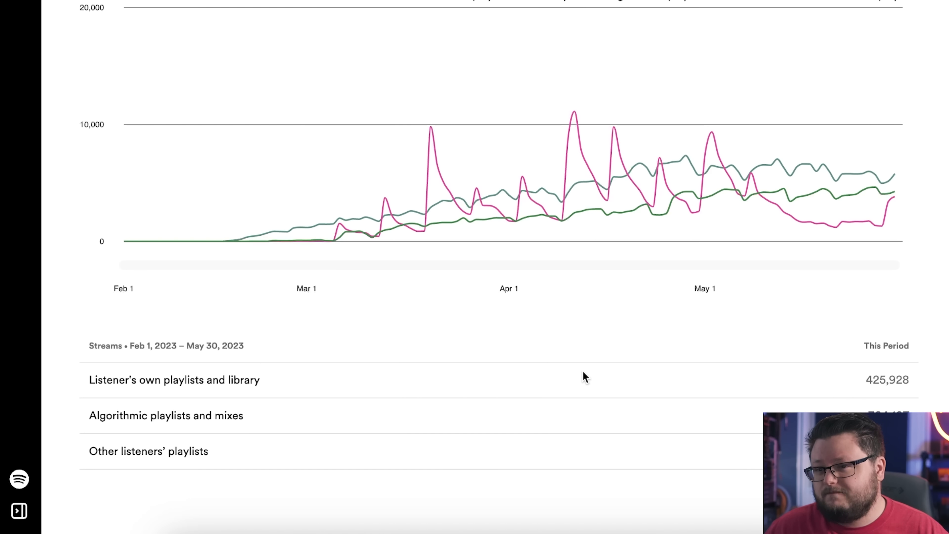
pyautogui.moveTo(605, 367)
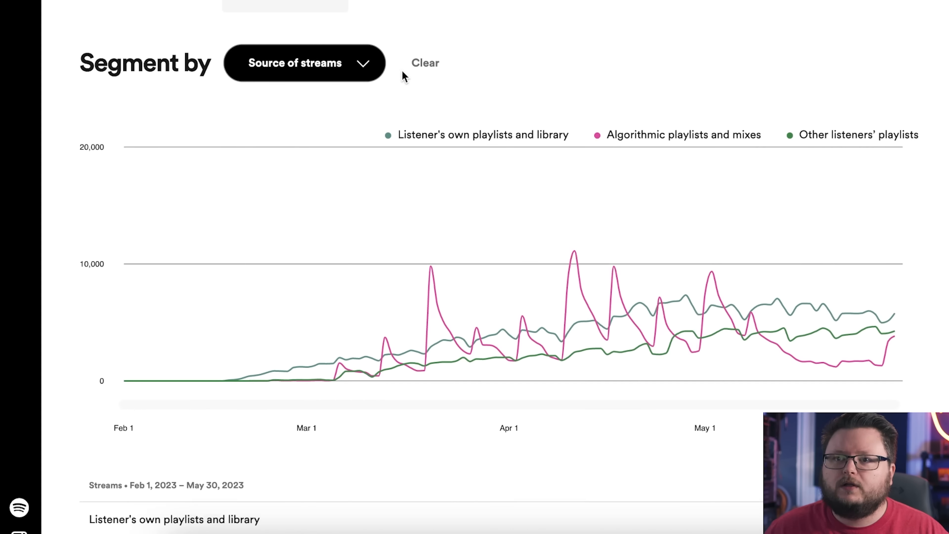
# Step: Scroll to the Segment by chart showing the song's daily streams over time
pyautogui.scroll(-3)
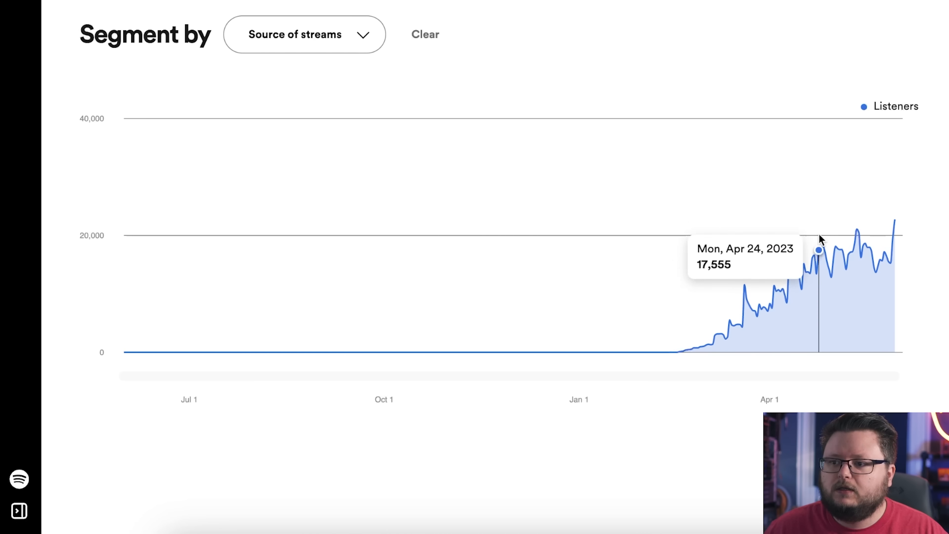
pyautogui.moveTo(861, 245)
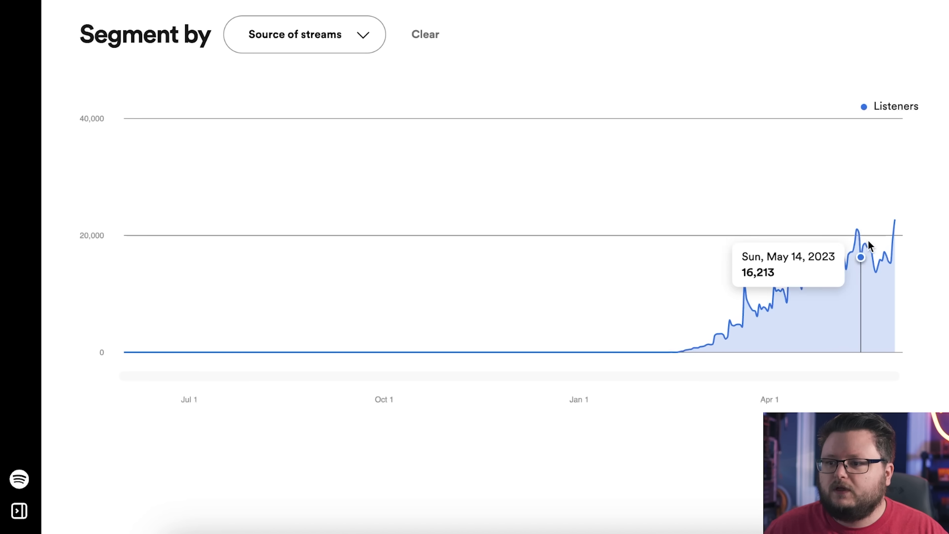
pyautogui.moveTo(890, 238)
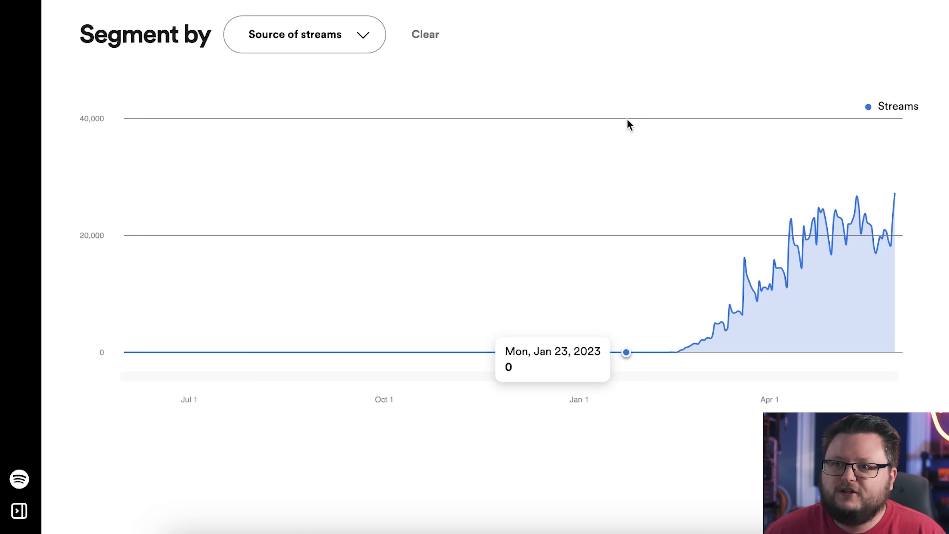
# Step: Show Rain's Playlists table, top 100 of 18,332 led by Radio with 341,794 streams
pyautogui.click(221, 135)
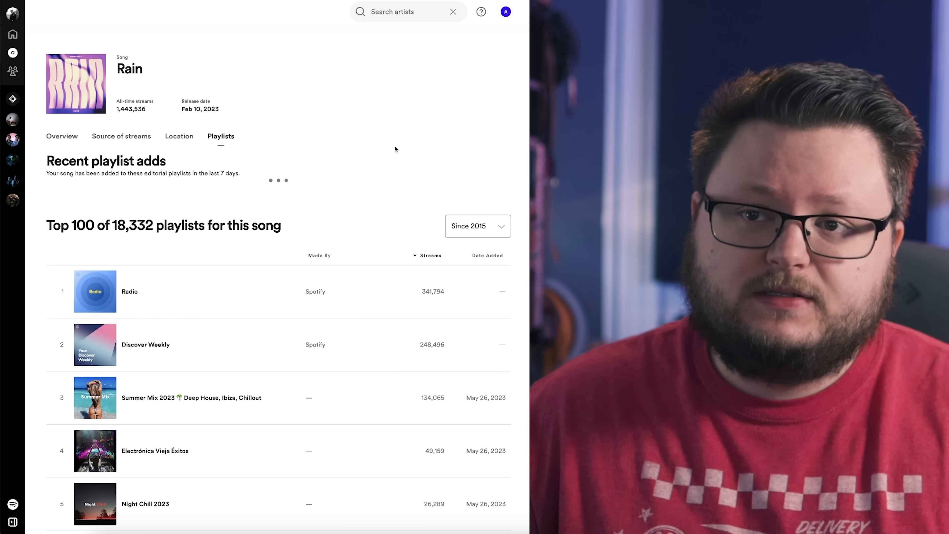
pyautogui.scroll(-3)
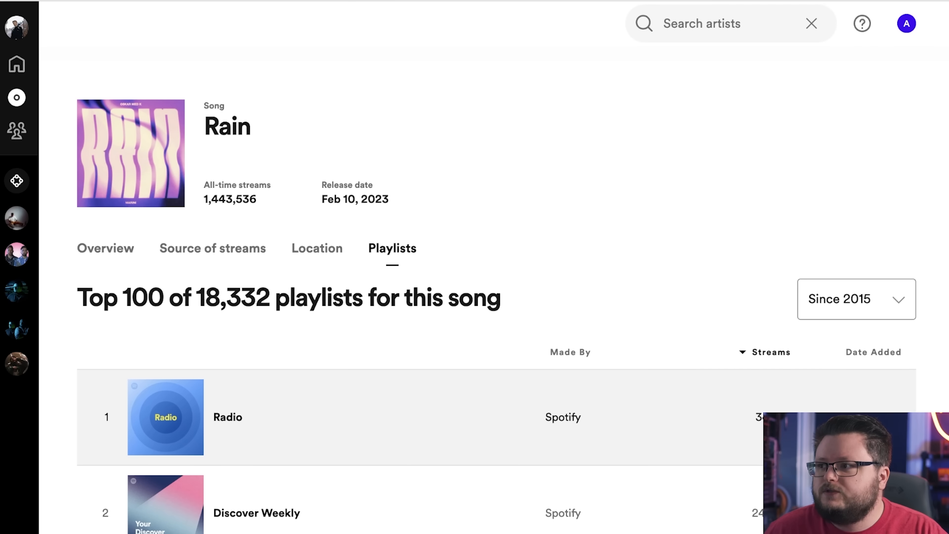
pyautogui.scroll(-3)
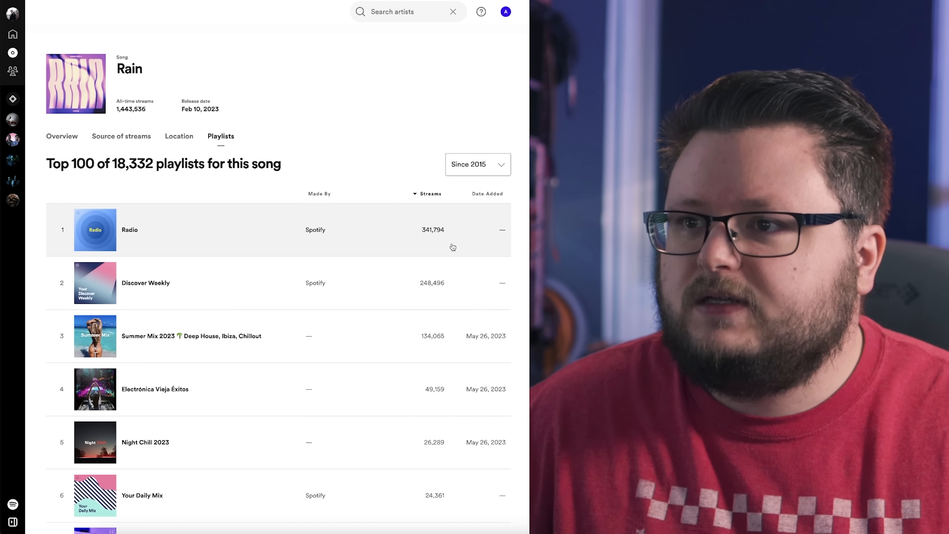
pyautogui.moveTo(441, 283)
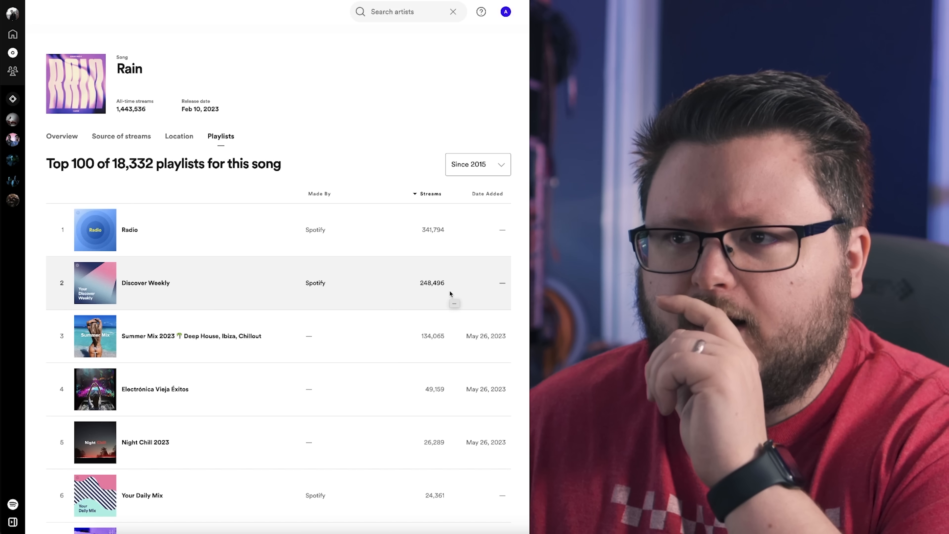
pyautogui.moveTo(369, 127)
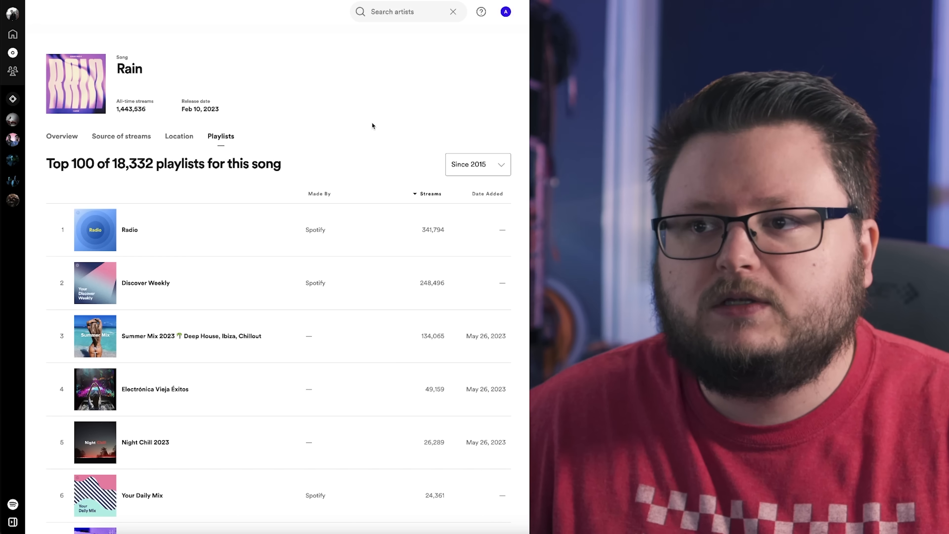
pyautogui.scroll(-3)
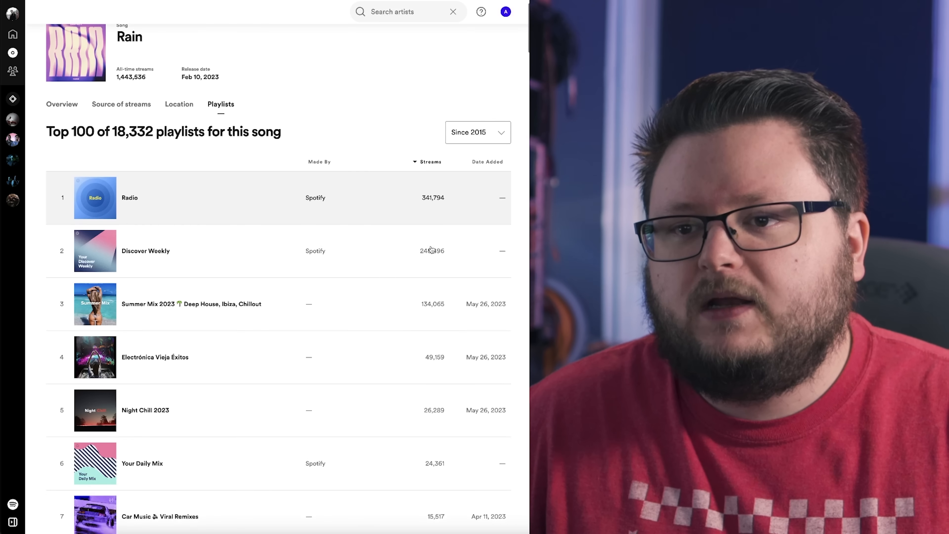
pyautogui.scroll(-3)
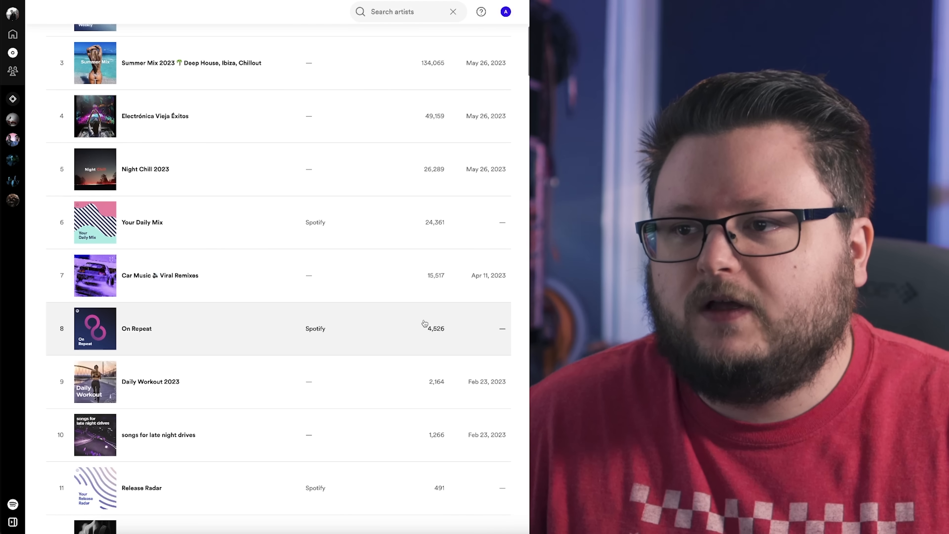
pyautogui.scroll(-3)
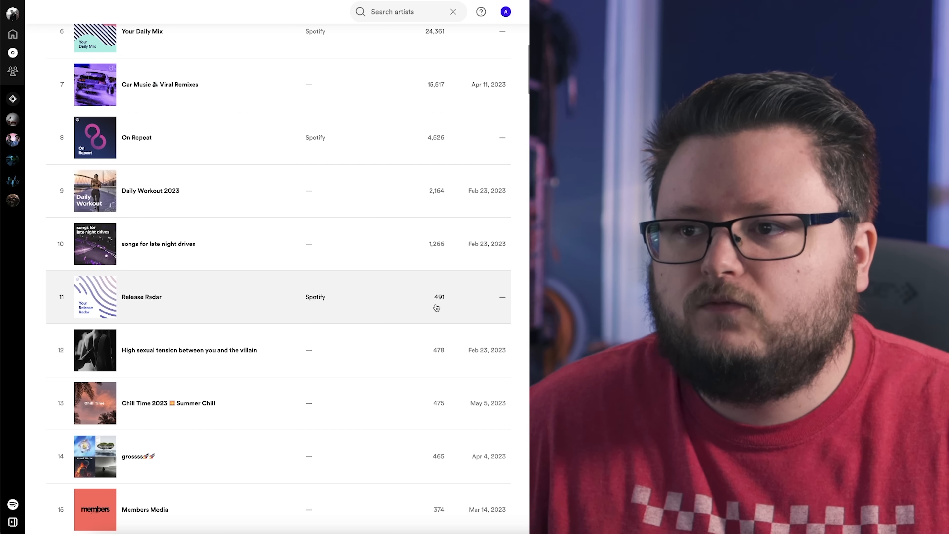
pyautogui.scroll(-3)
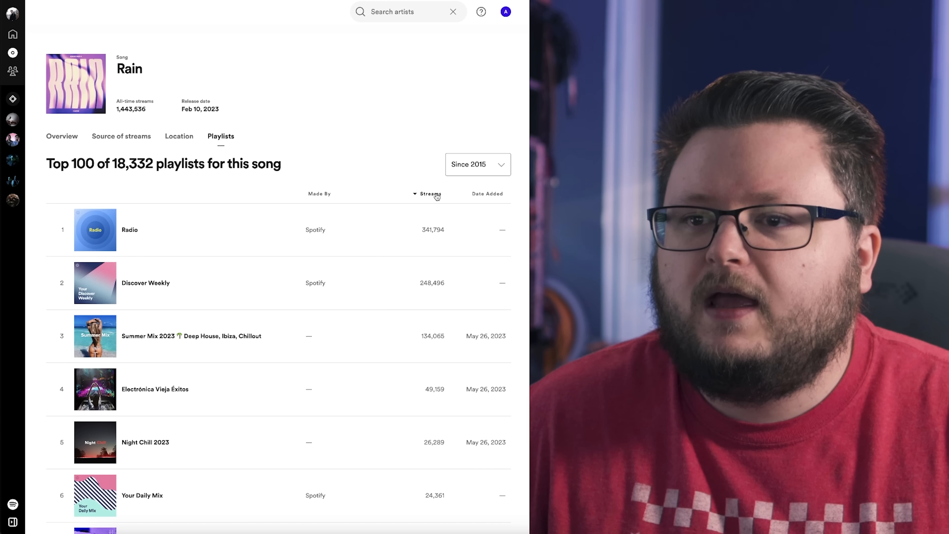
pyautogui.scroll(-3)
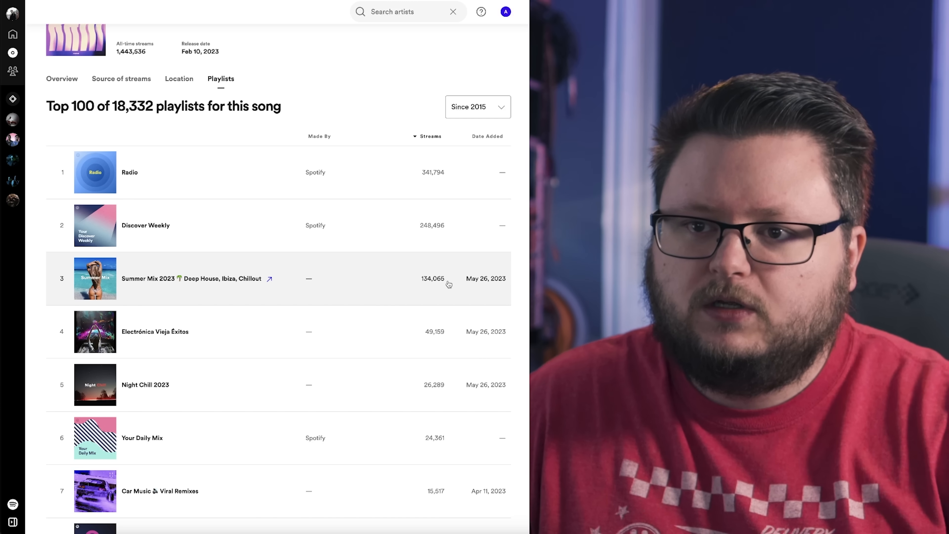
pyautogui.scroll(-3)
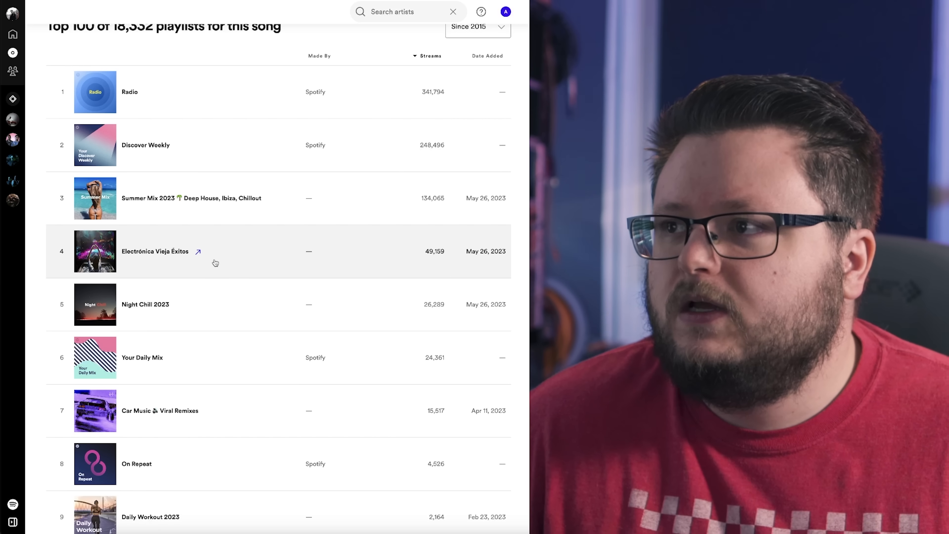
pyautogui.moveTo(215, 262)
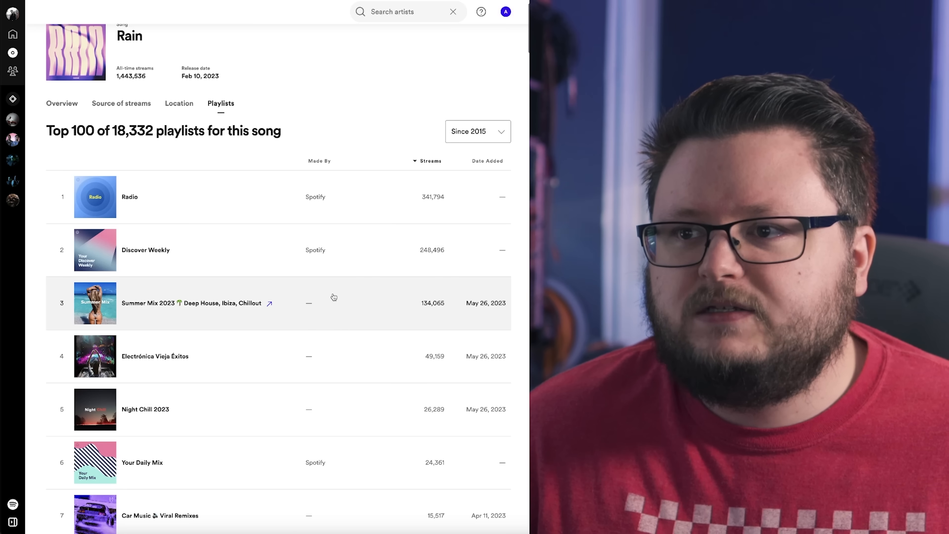
pyautogui.moveTo(411, 288)
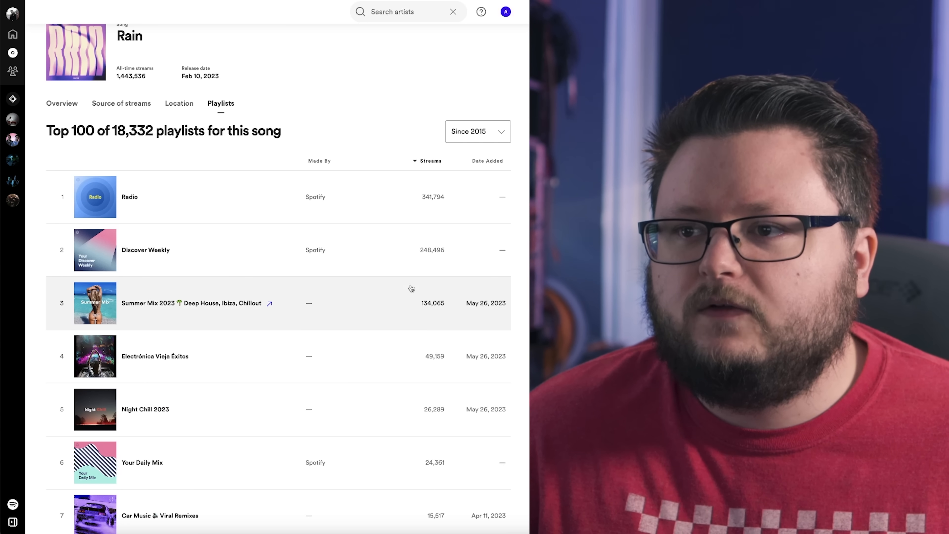
pyautogui.scroll(-3)
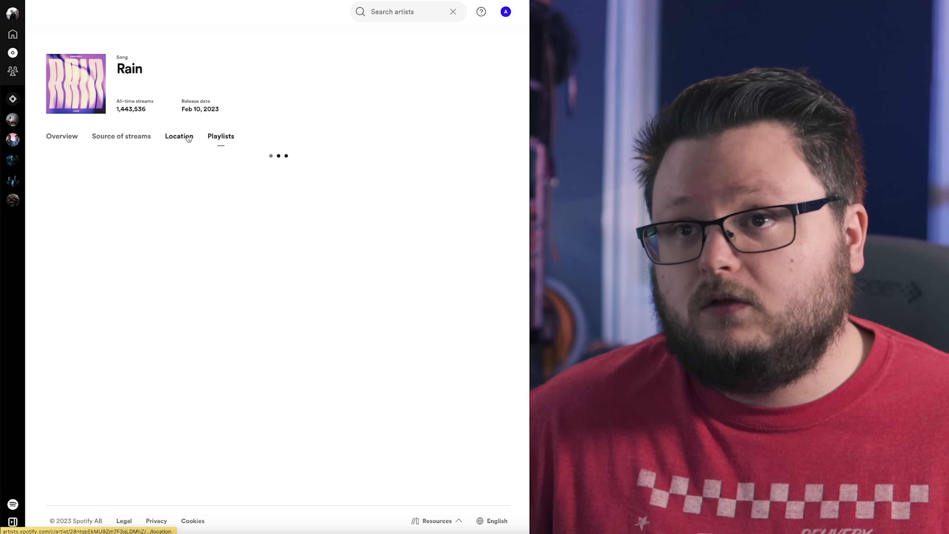
# Step: Switch to Rain's Location stats before moving to Hypeddit's campaign analytics
pyautogui.click(178, 136)
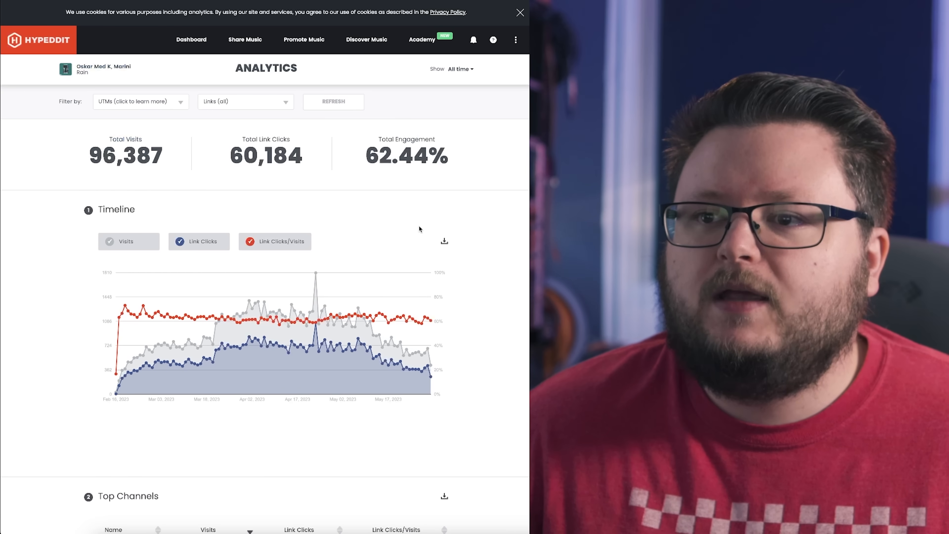
# Step: Scroll Hypeddit Analytics to the Top 10 countries table led by the United States
pyautogui.scroll(-3)
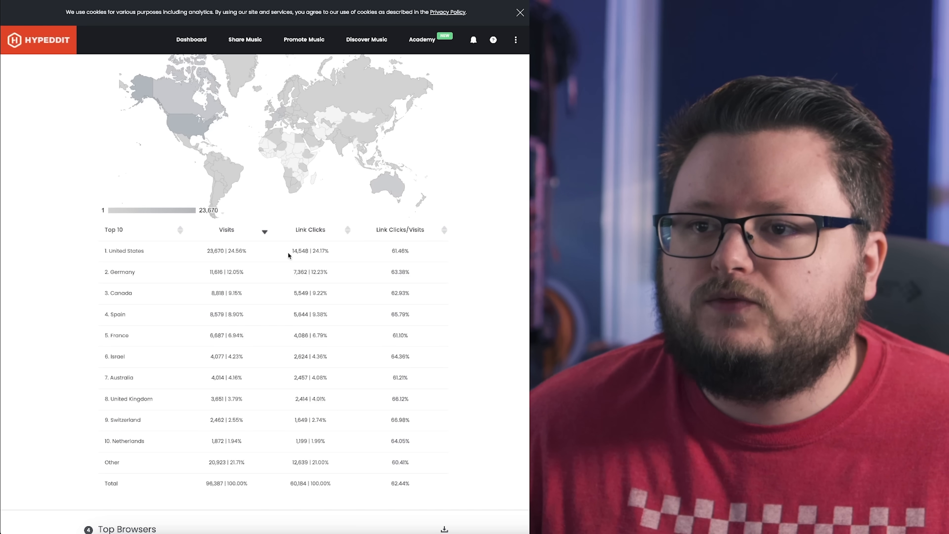
pyautogui.scroll(-3)
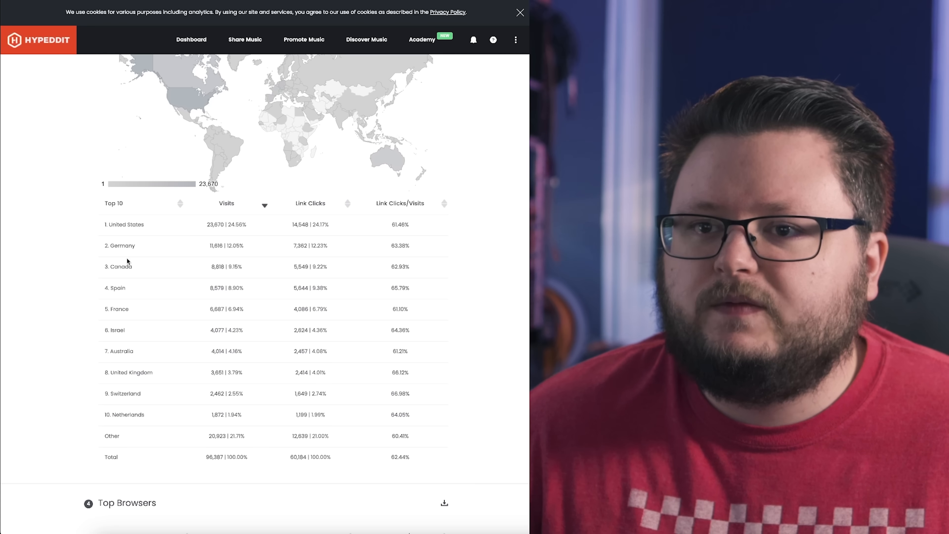
pyautogui.moveTo(187, 298)
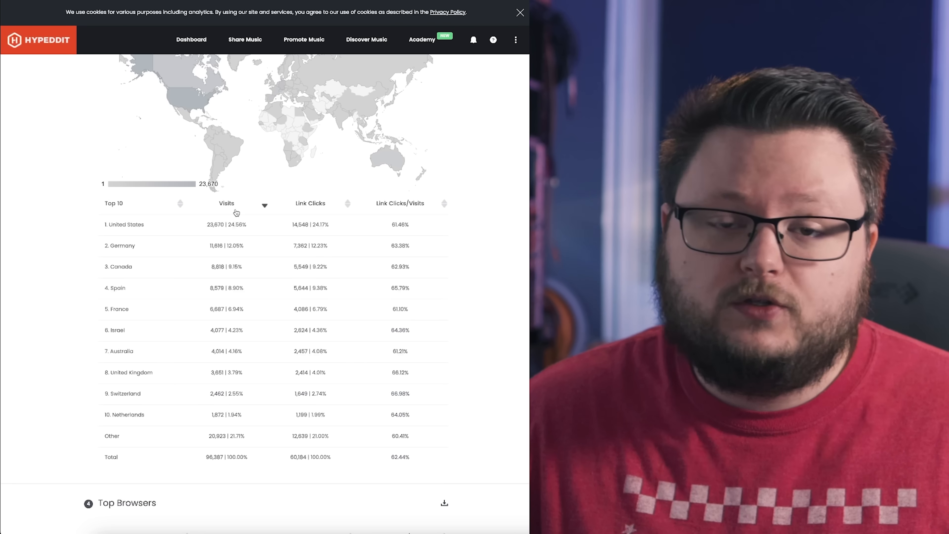
pyautogui.moveTo(294, 234)
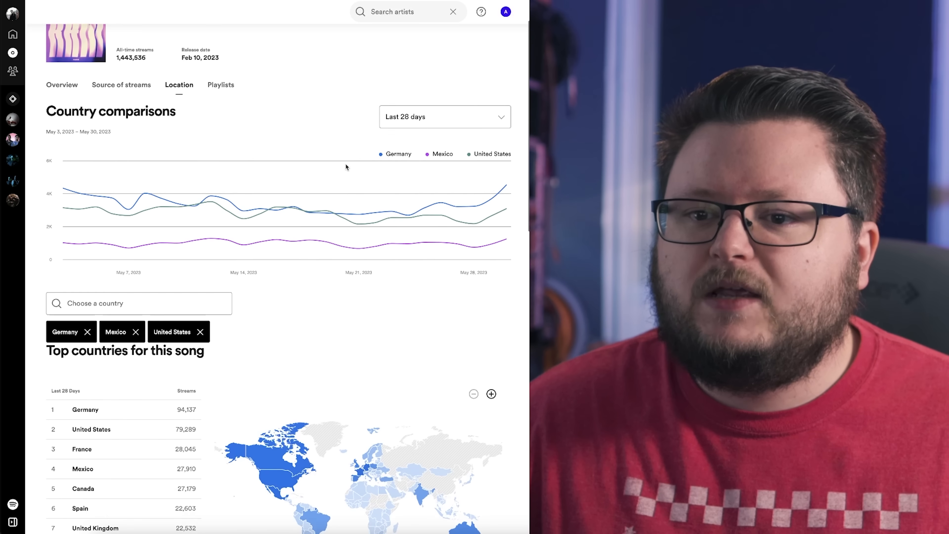
pyautogui.scroll(-3)
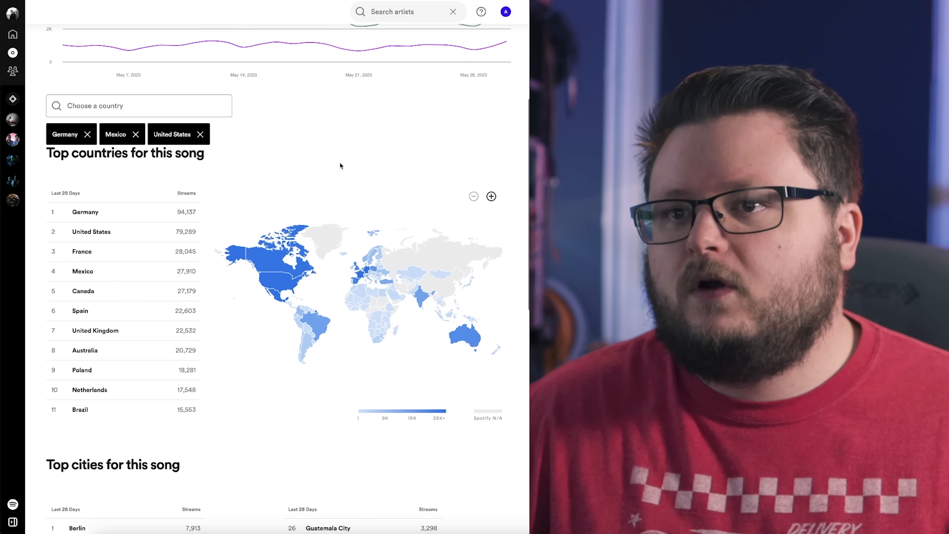
pyautogui.moveTo(91, 232)
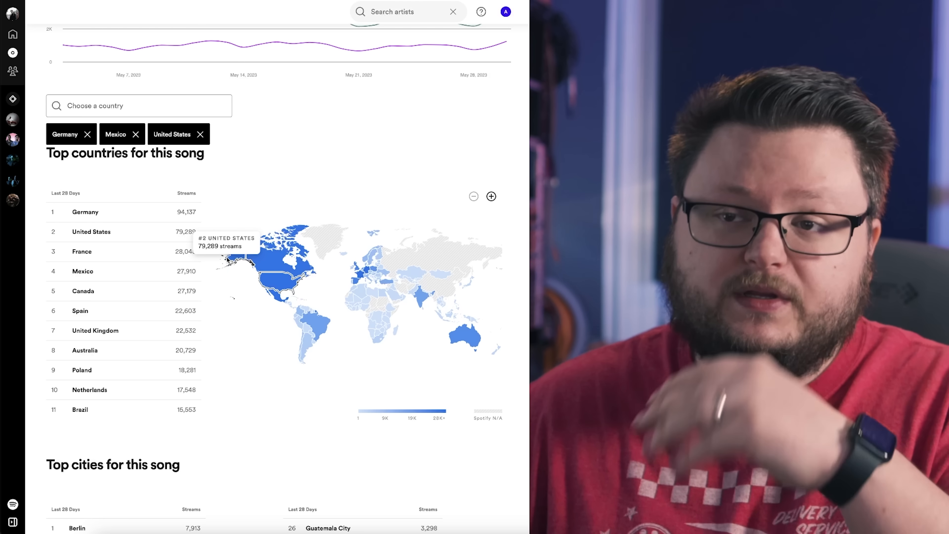
pyautogui.moveTo(286, 183)
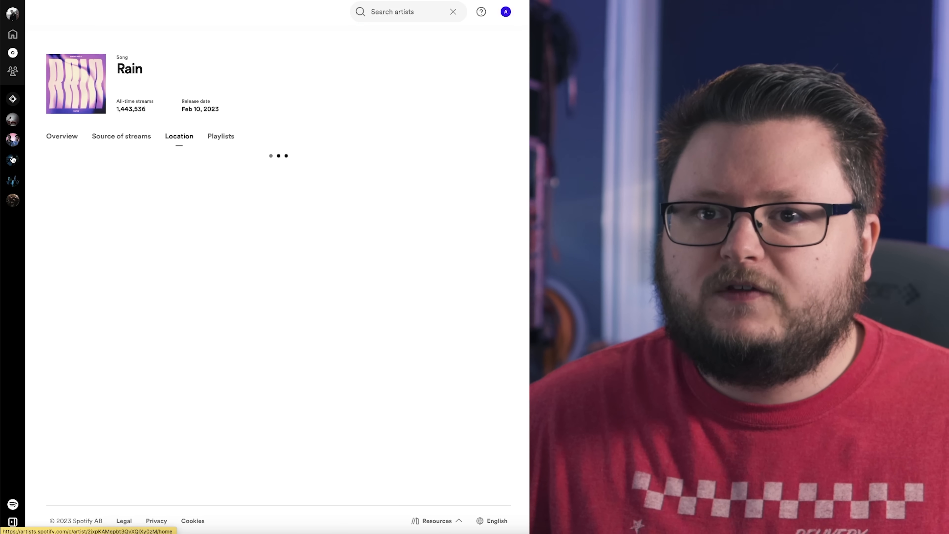
# Step: Go via Home to Audience Location, showing top countries led by United States with 6,934
pyautogui.click(12, 34)
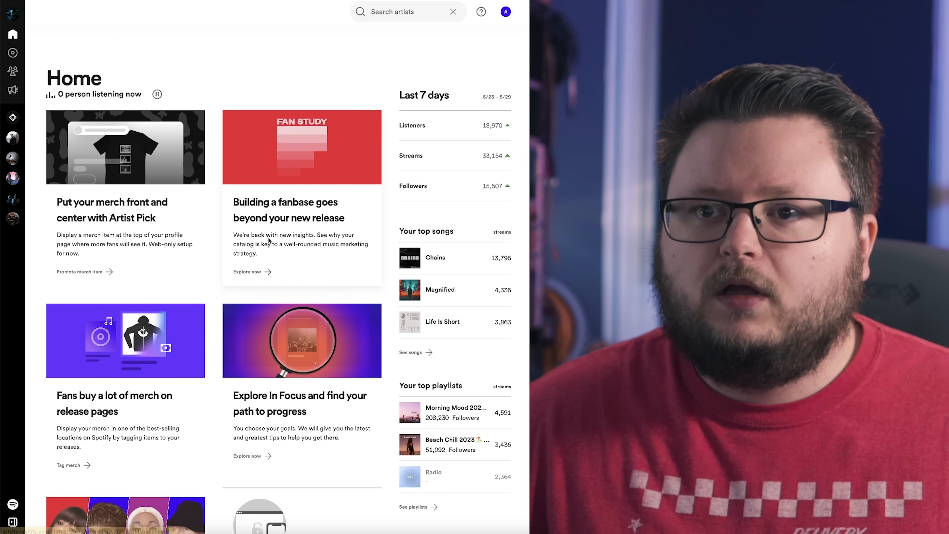
pyautogui.click(13, 70)
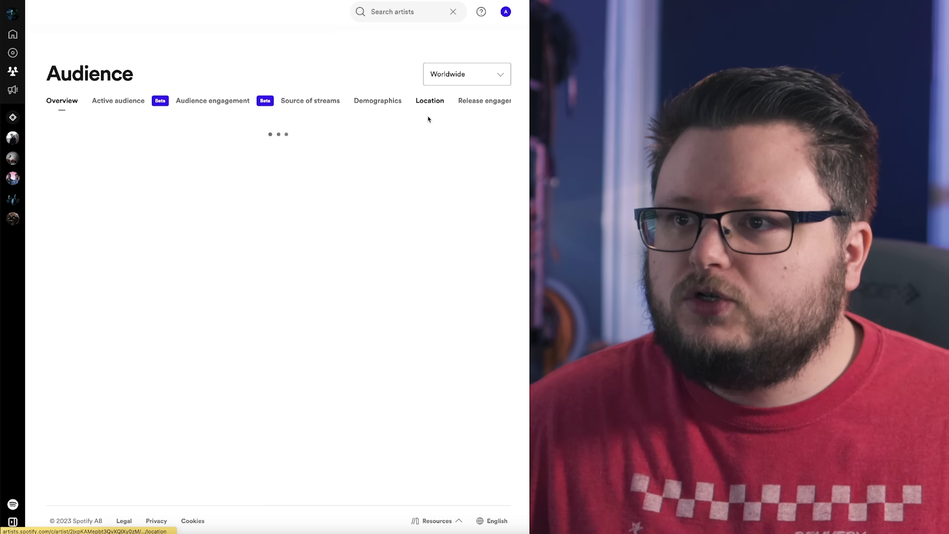
pyautogui.click(429, 101)
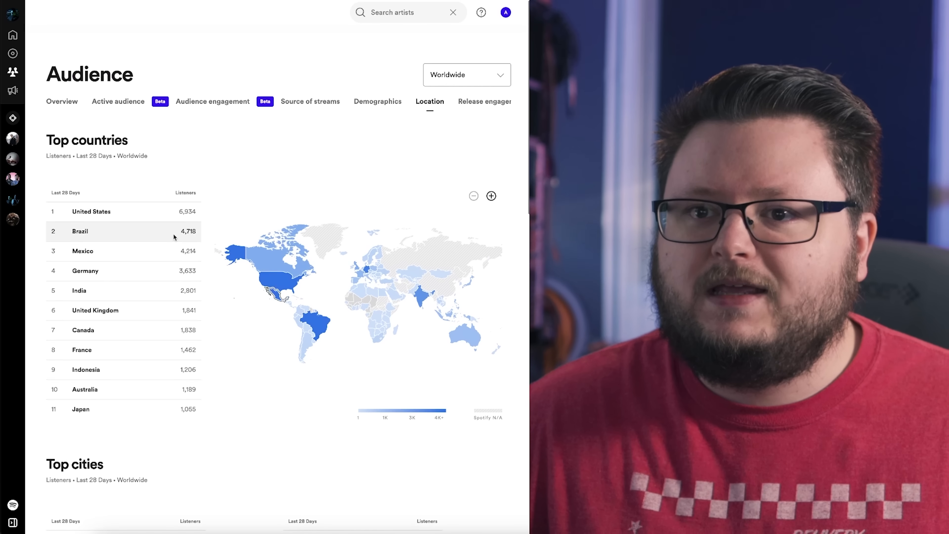